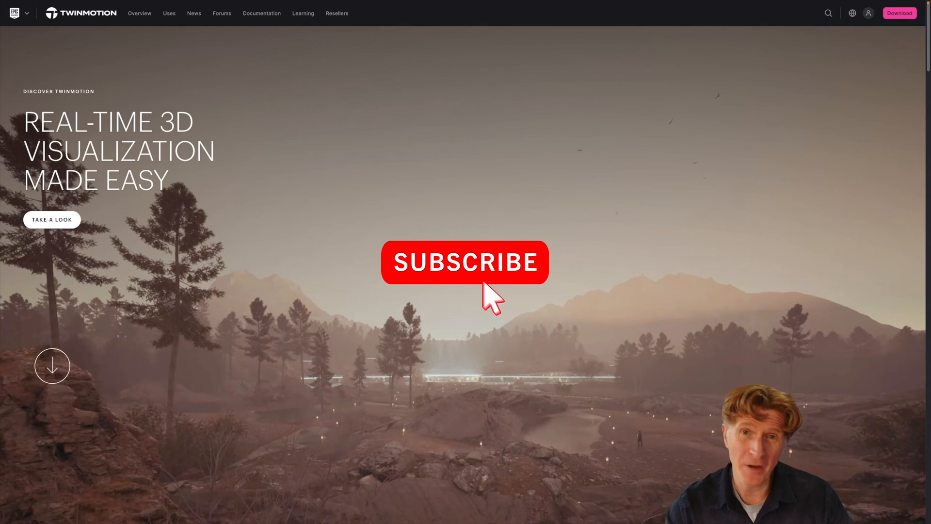
Step: Scroll the homepage past the industry Uses panel to the 'Easily sync your design projects' section
click(465, 262)
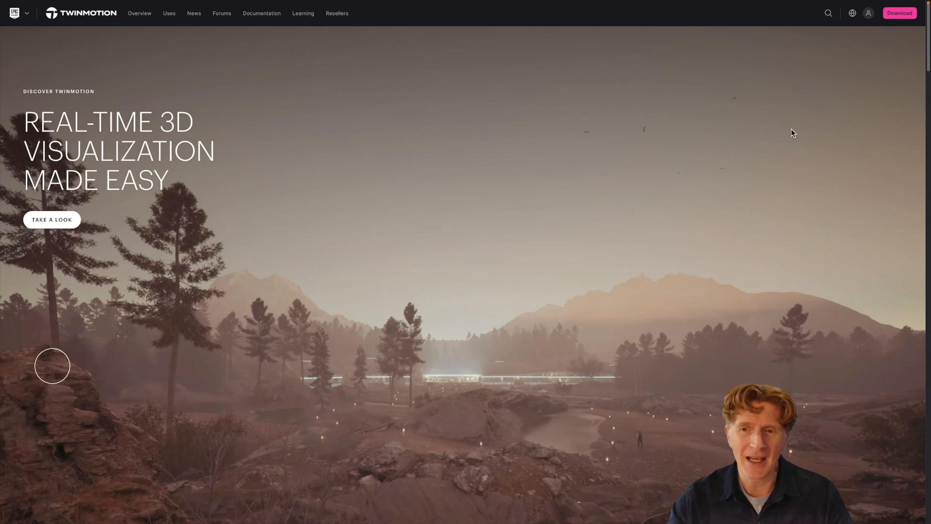
mouse_move(833, 134)
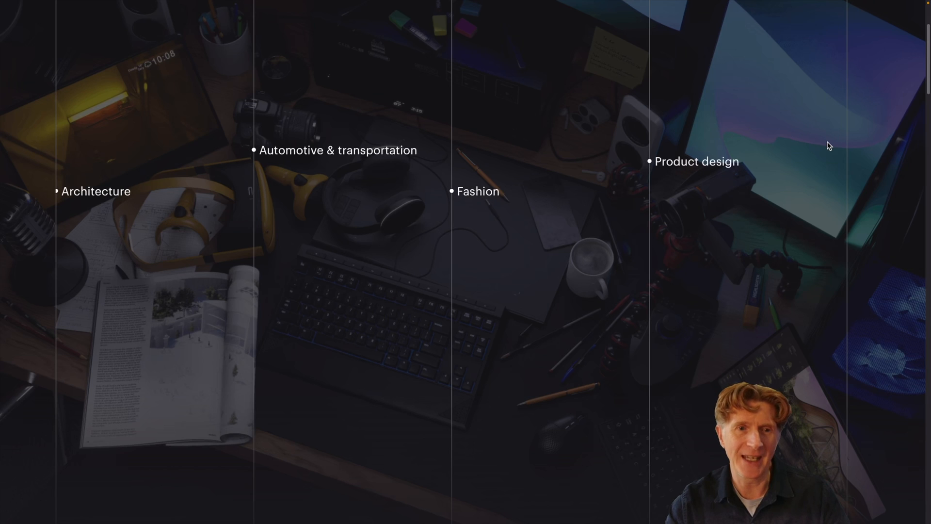
mouse_move(335, 162)
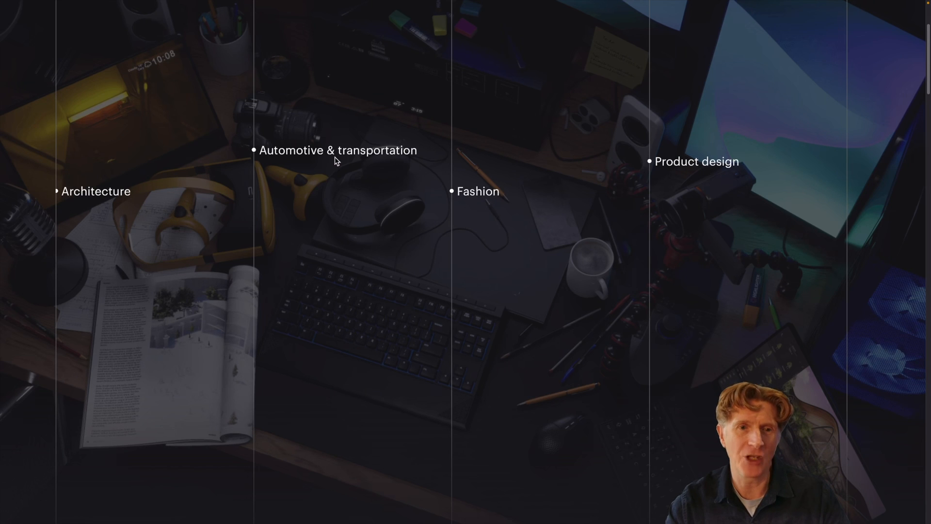
mouse_move(851, 195)
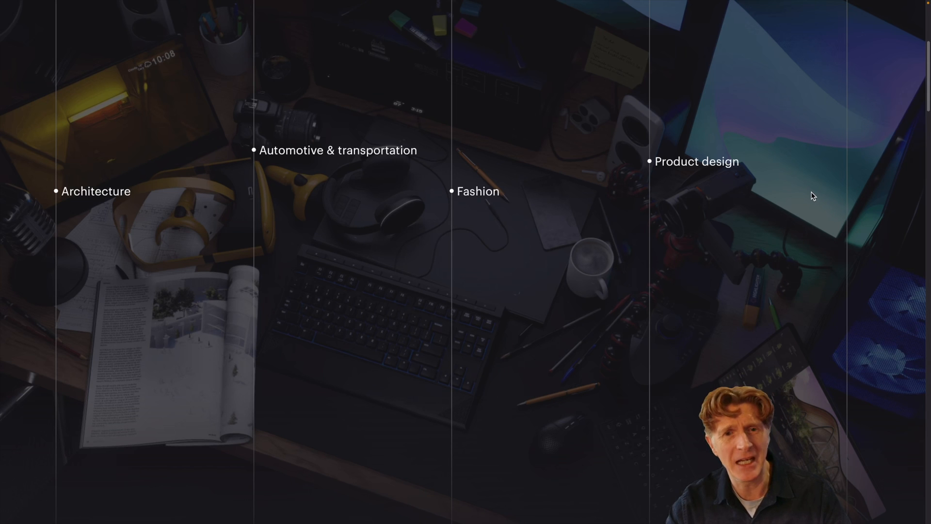
scroll(down, 3)
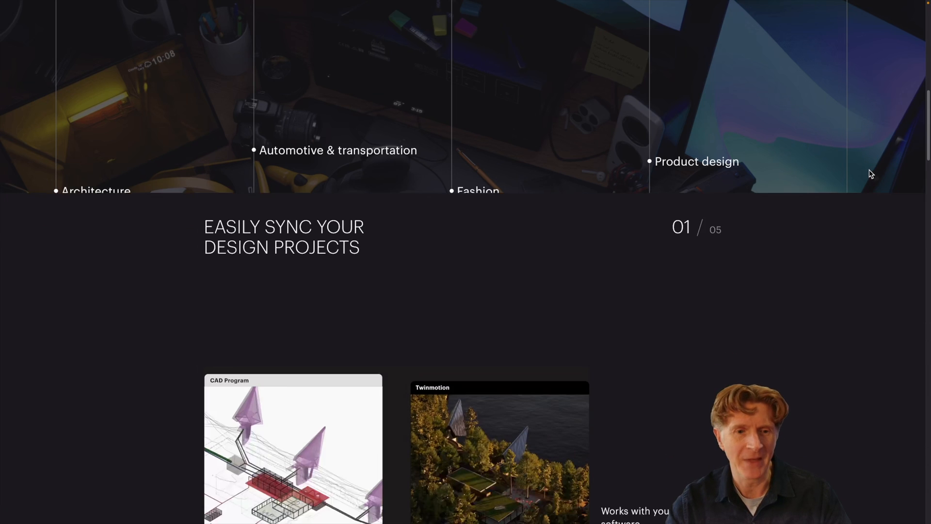
scroll(down, 3)
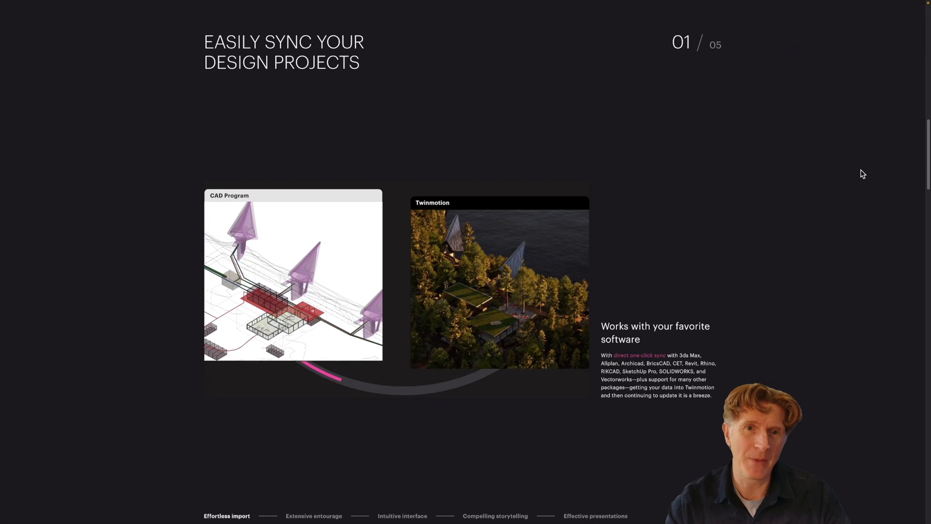
mouse_move(856, 172)
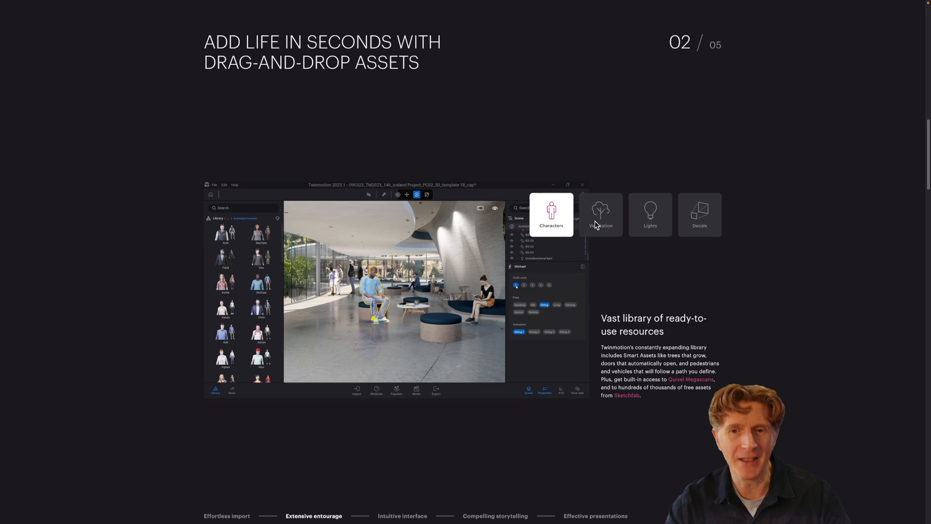
Step: Flip through the Vegetation, Lights and Decals library example tiles in the assets section
click(602, 214)
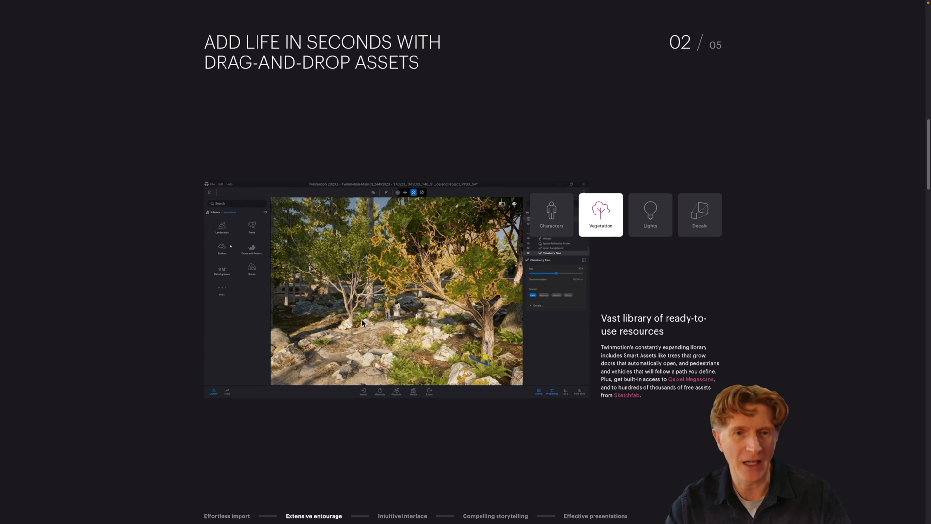
click(223, 248)
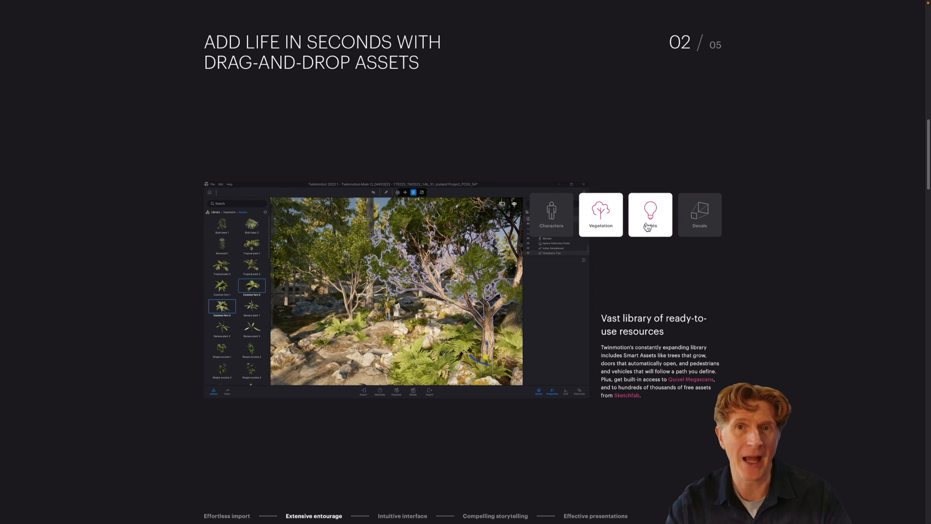
click(650, 215)
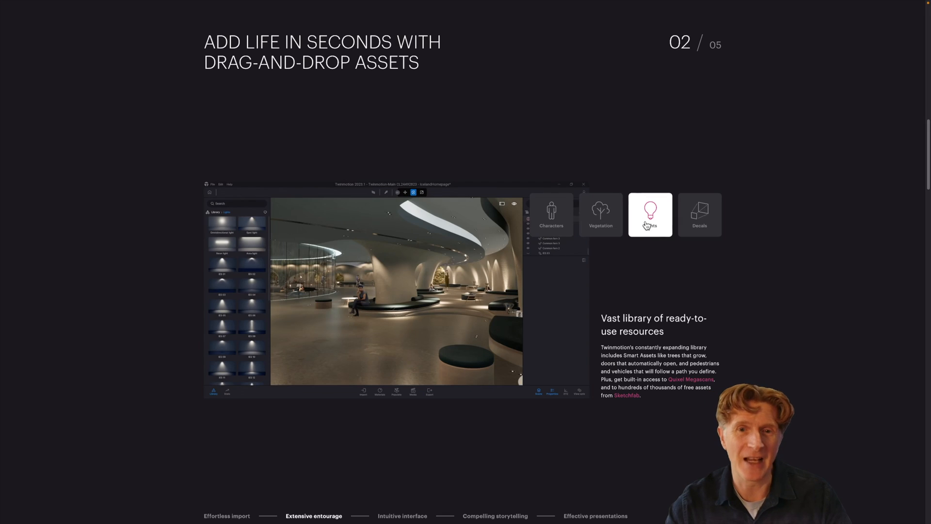
click(549, 252)
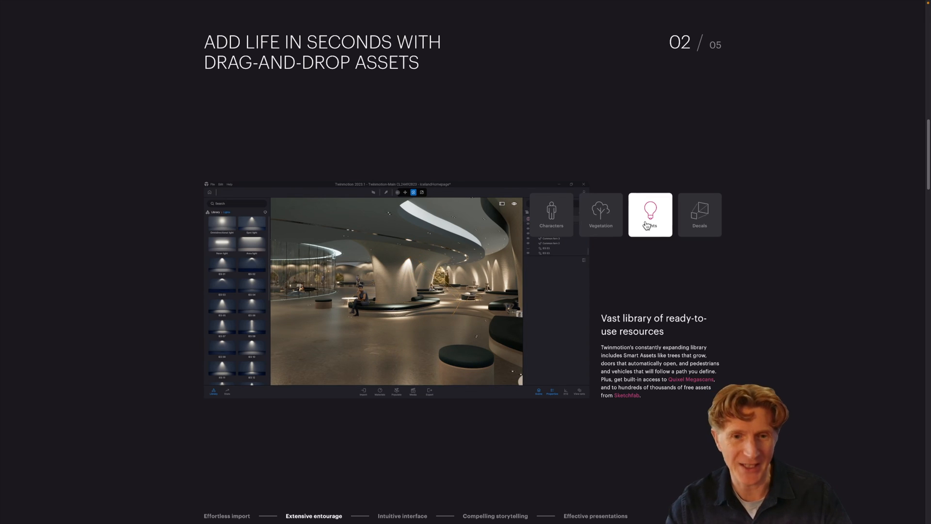
click(221, 286)
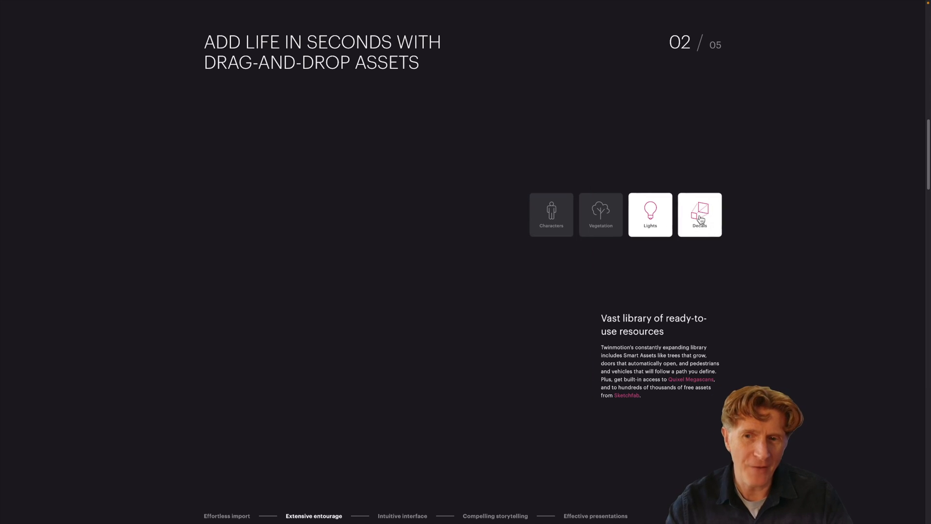
click(700, 214)
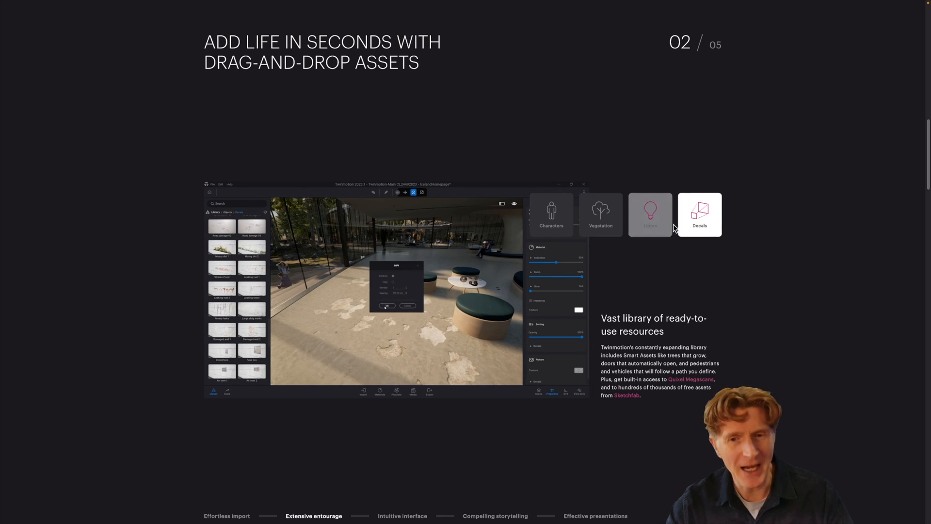
Step: Scroll down to the Compatibility banner about one-click source data syncing
scroll(down, 3)
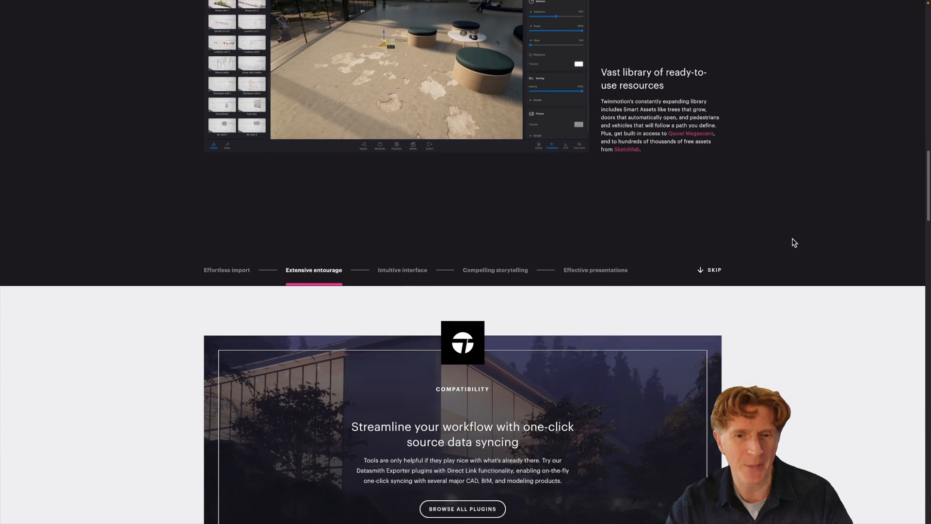
scroll(down, 3)
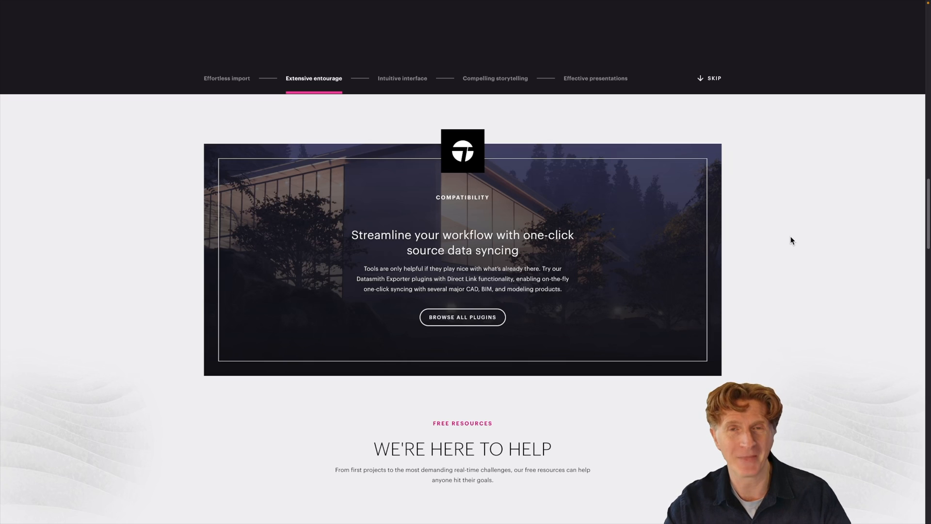
mouse_move(923, 253)
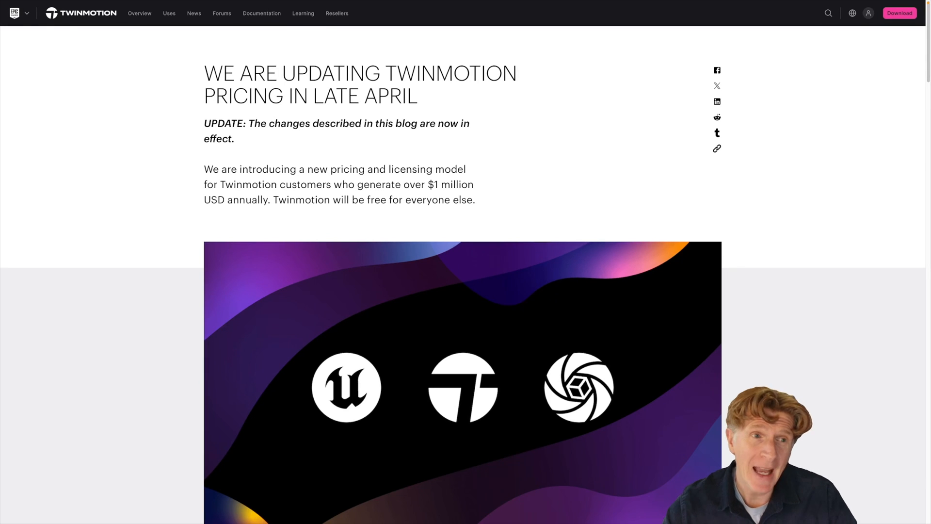
mouse_move(620, 28)
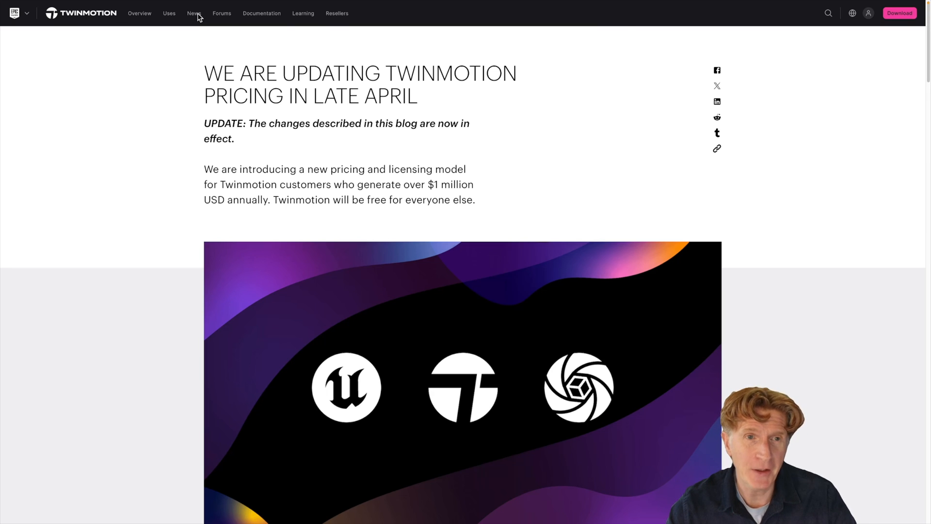
mouse_move(329, 104)
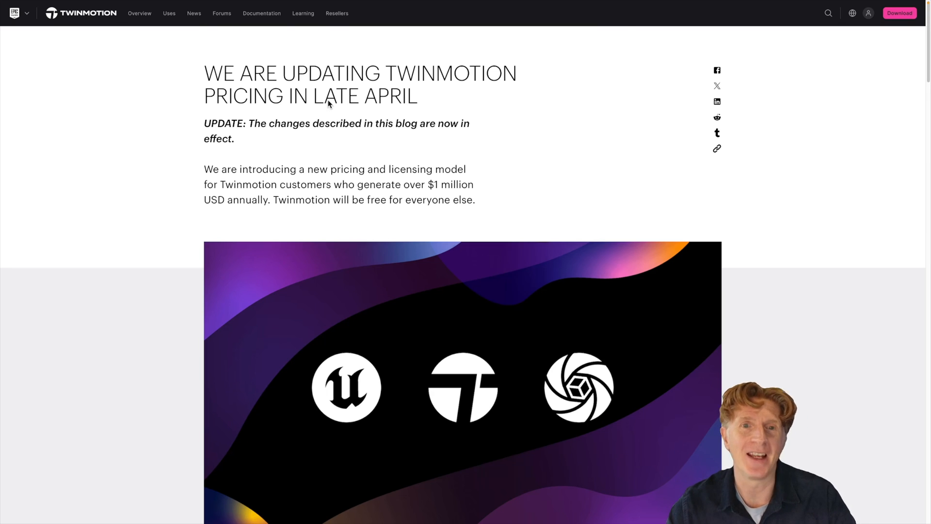
mouse_move(289, 158)
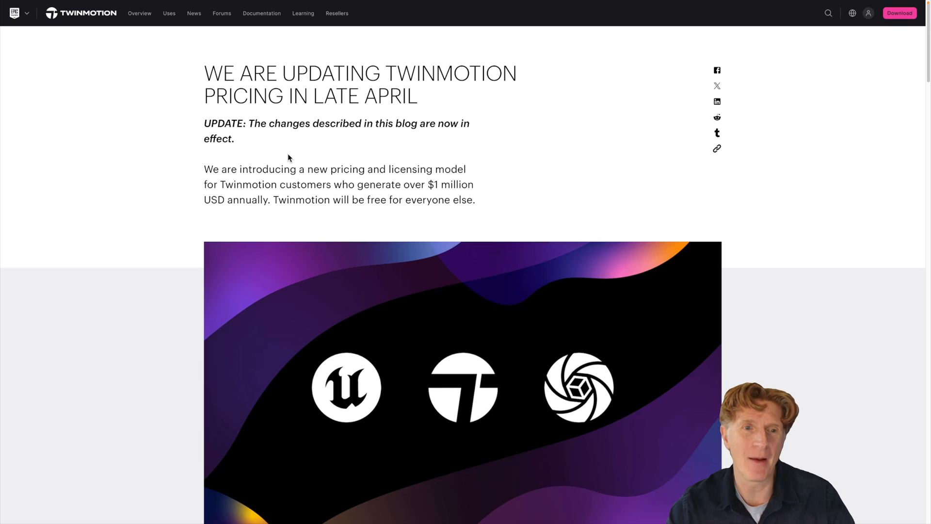
mouse_move(367, 168)
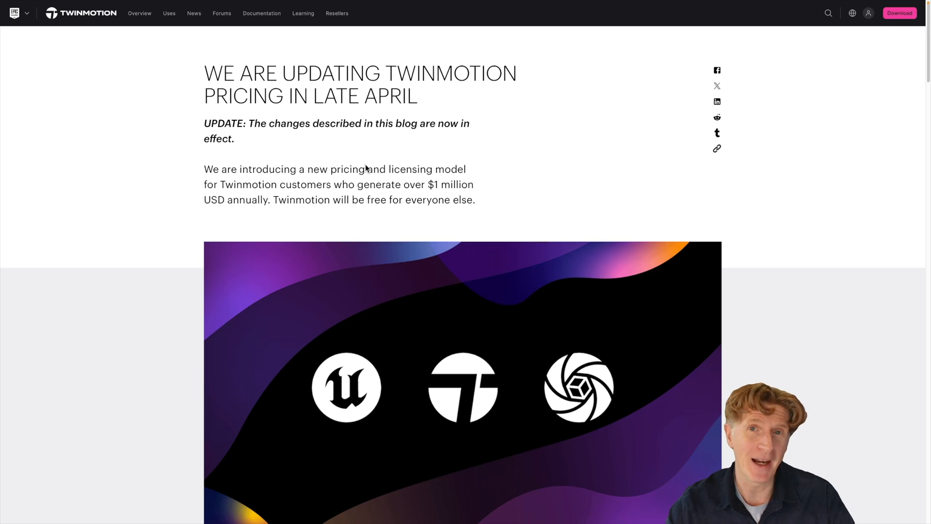
mouse_move(435, 193)
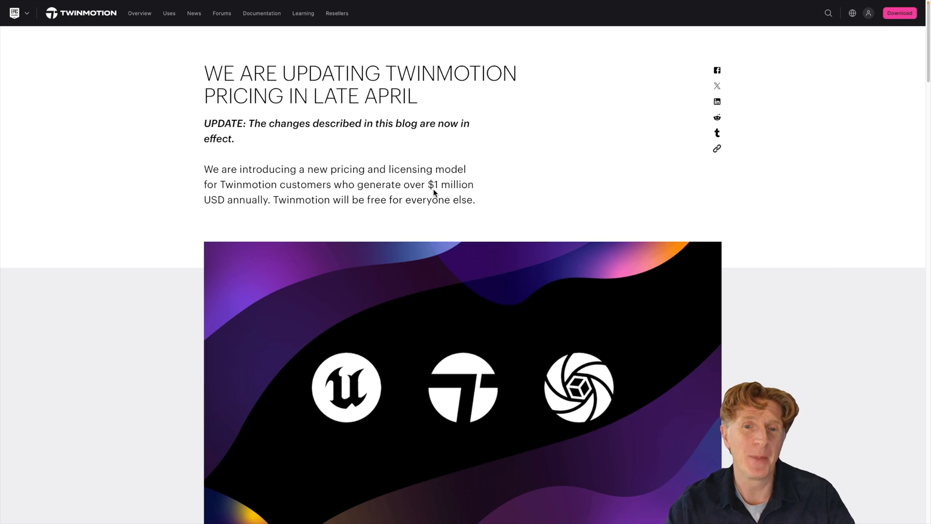
mouse_move(476, 189)
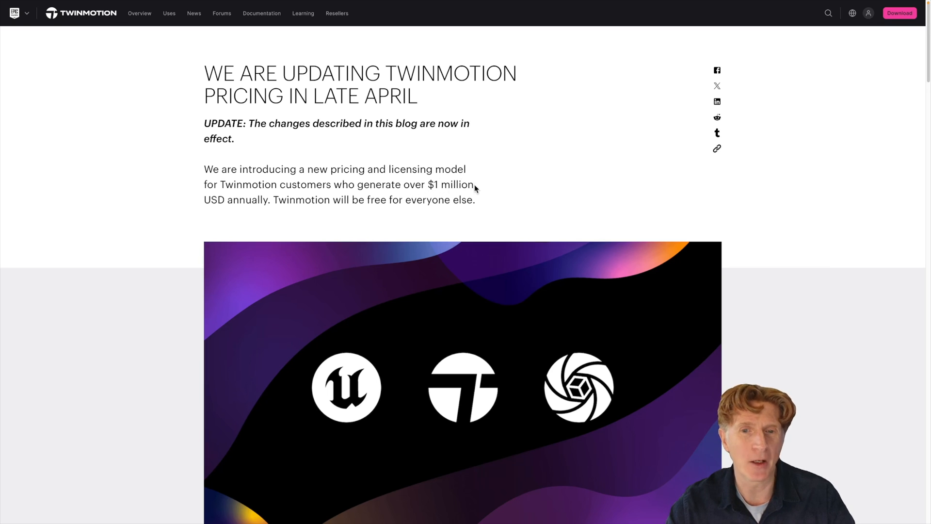
mouse_move(291, 202)
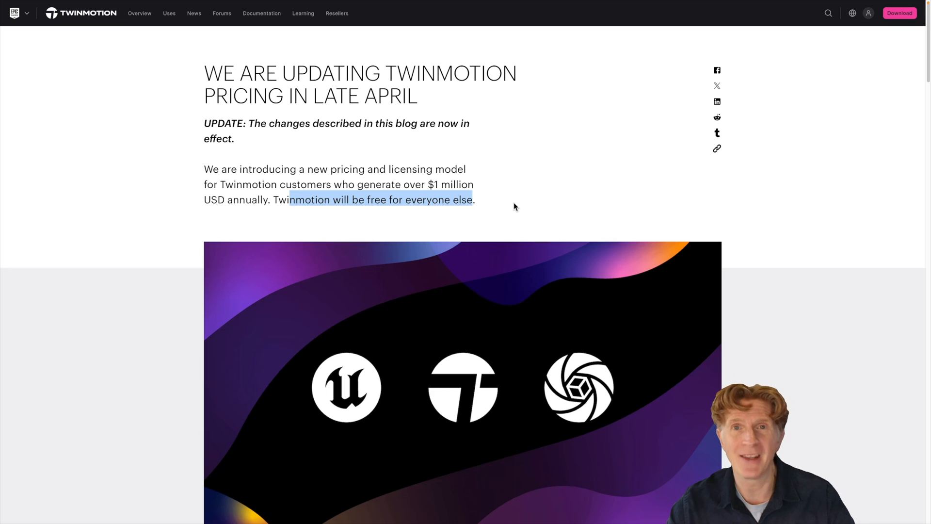
mouse_move(520, 174)
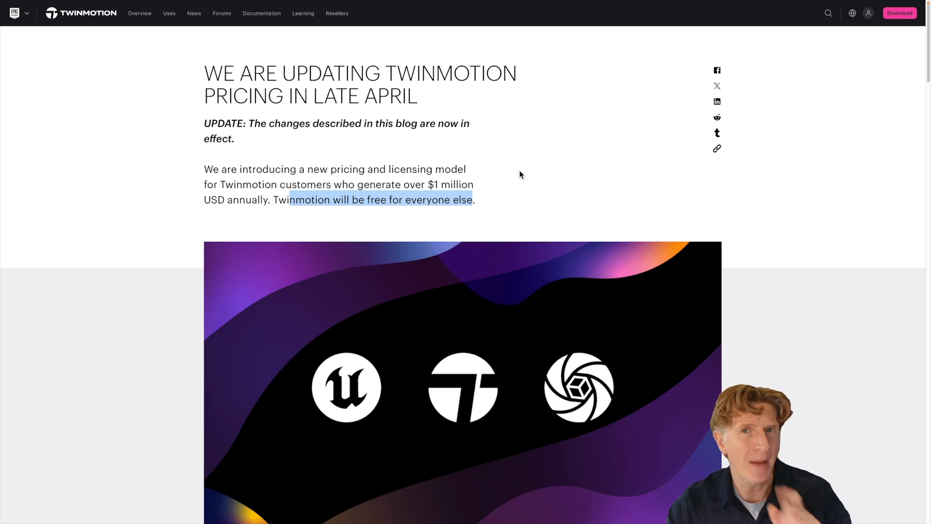
mouse_move(551, 164)
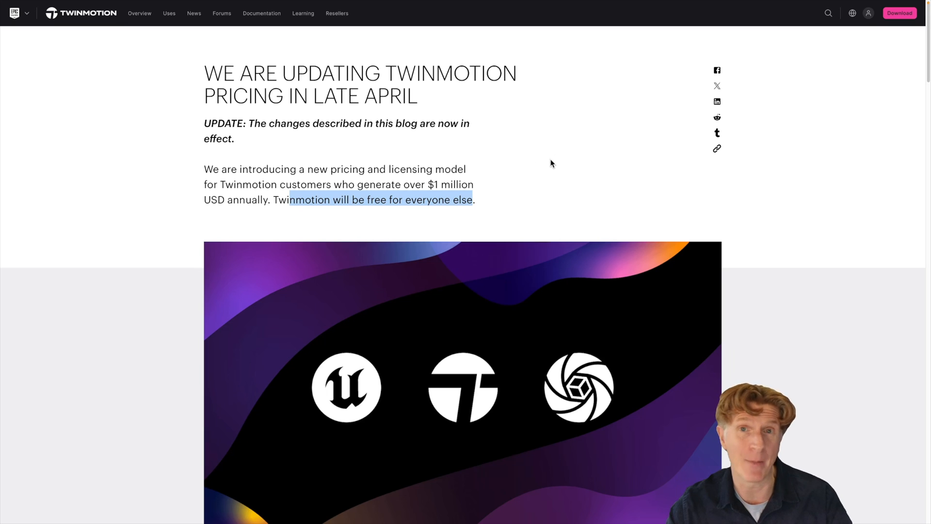
Step: Scroll the pricing post past the header image to the $445 seat and free-for-students paragraphs
scroll(down, 3)
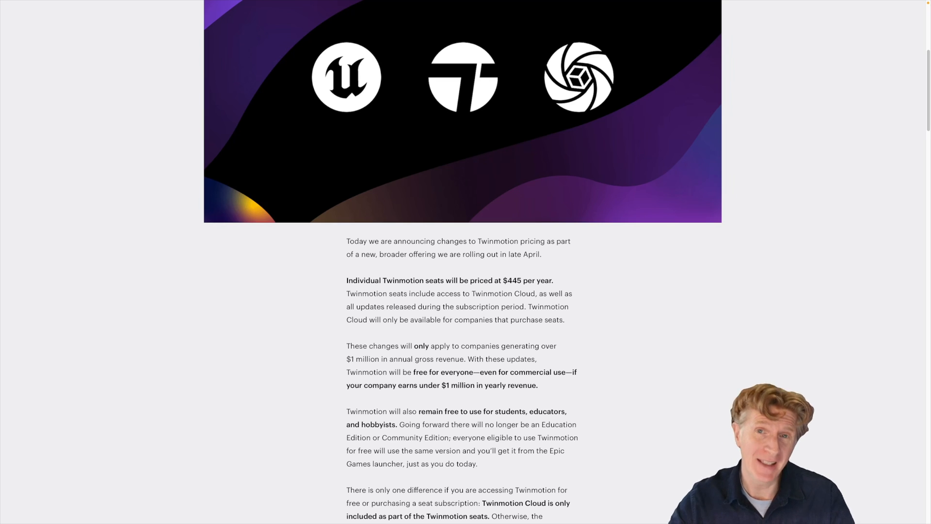
mouse_move(713, 288)
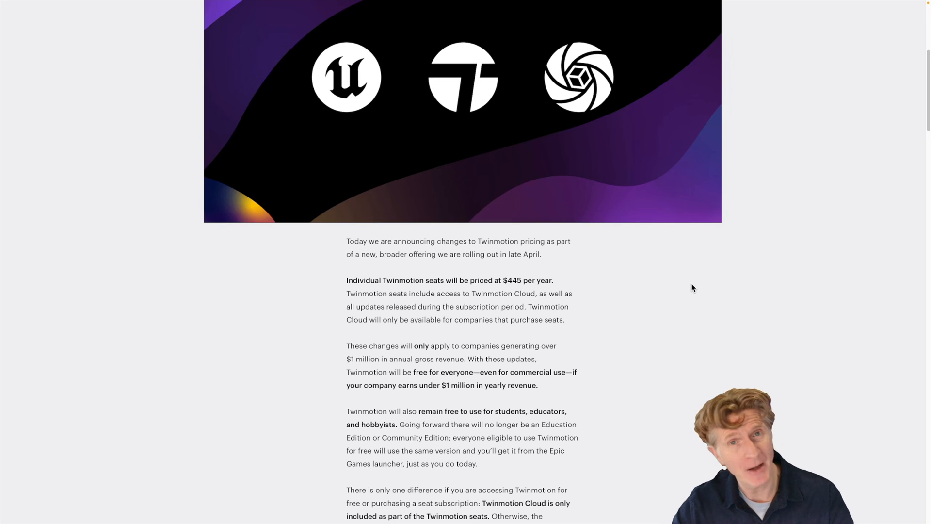
scroll(up, 3)
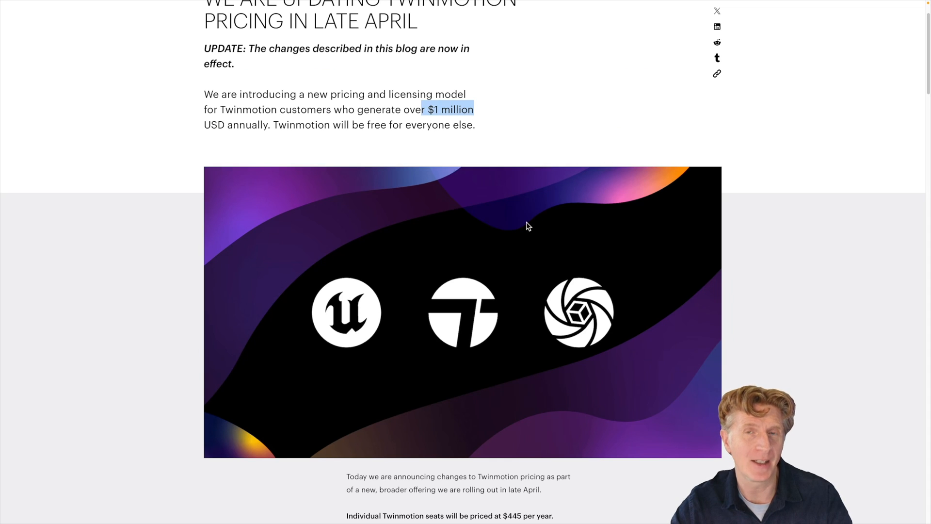
scroll(down, 3)
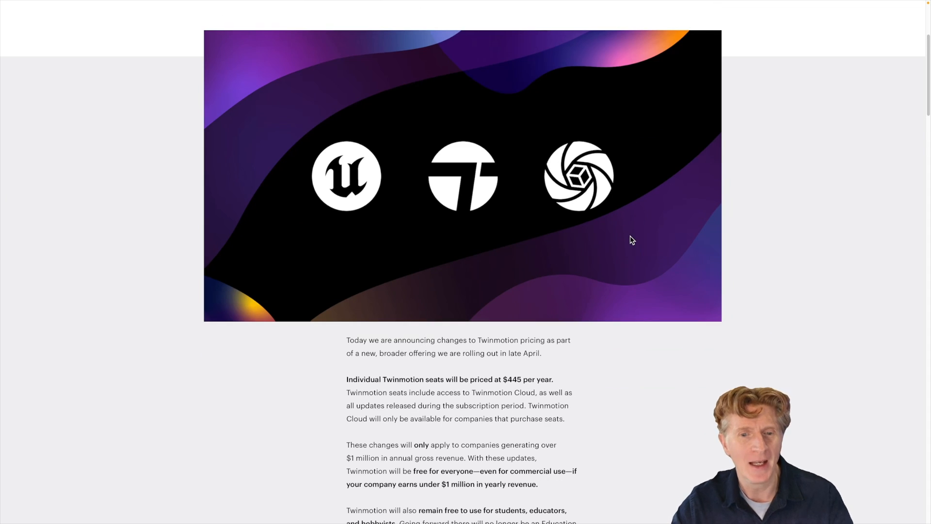
scroll(down, 3)
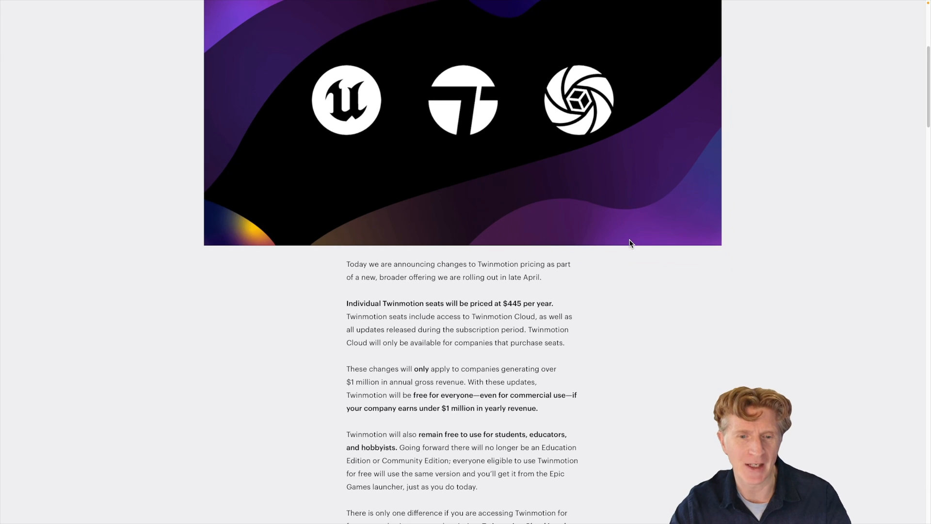
scroll(down, 3)
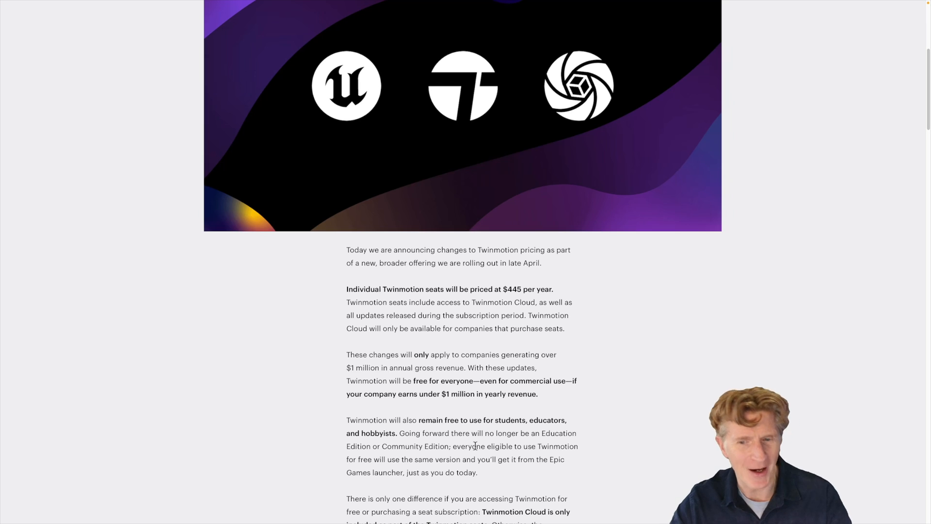
scroll(down, 3)
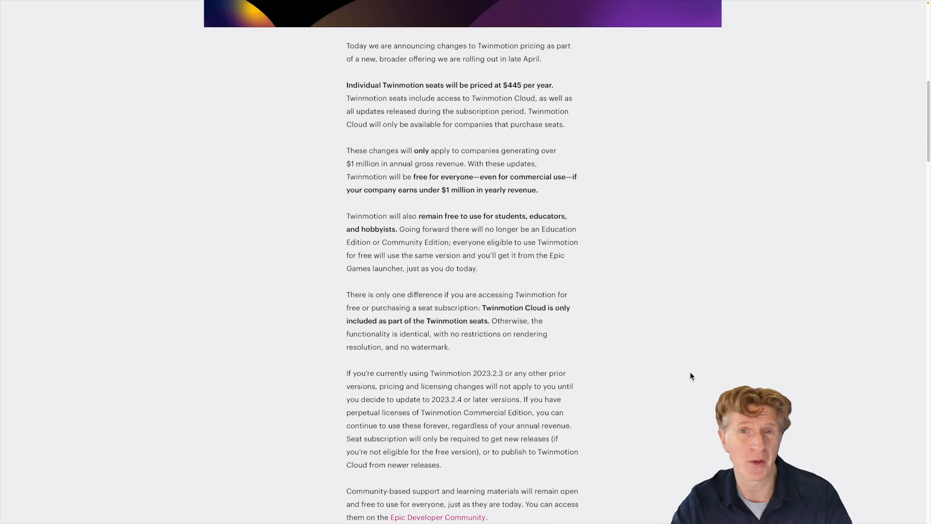
mouse_move(549, 133)
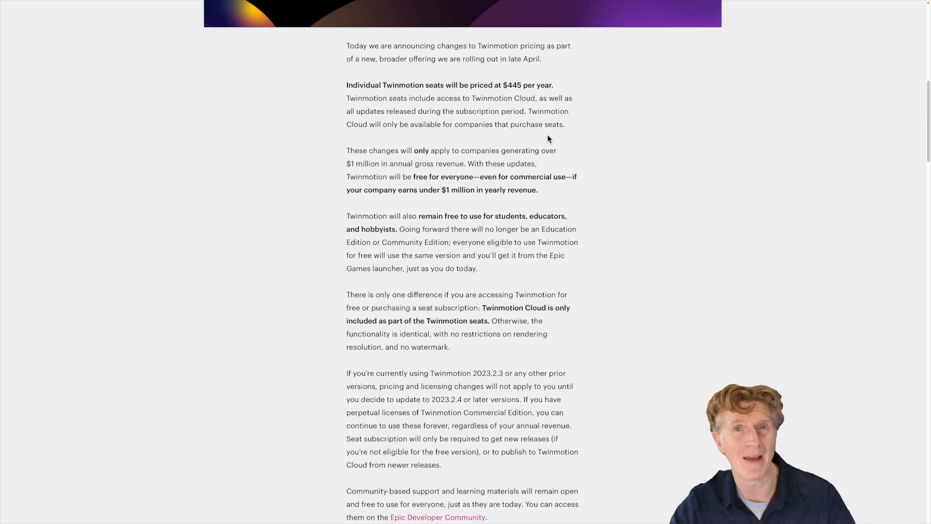
mouse_move(498, 230)
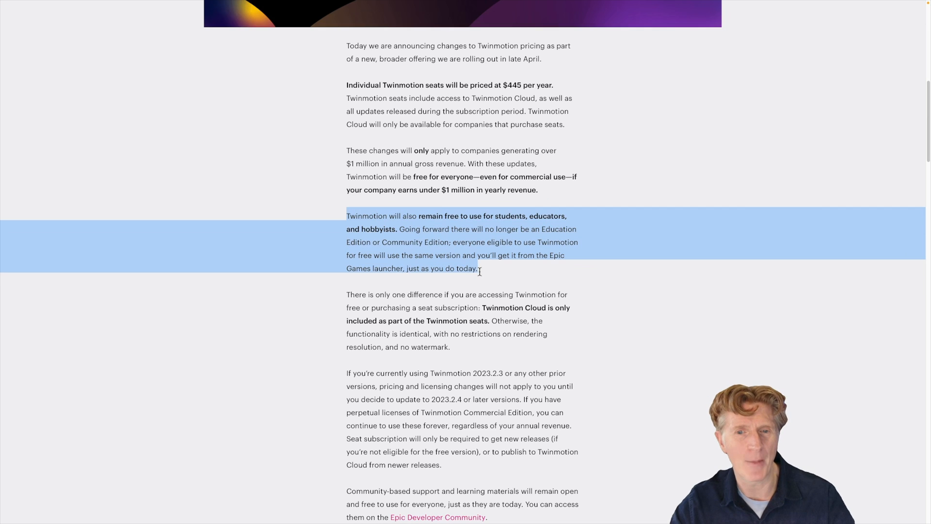
Step: Scroll from the students paragraph into the Q&A section on rollout timing and non-renewal
scroll(down, 3)
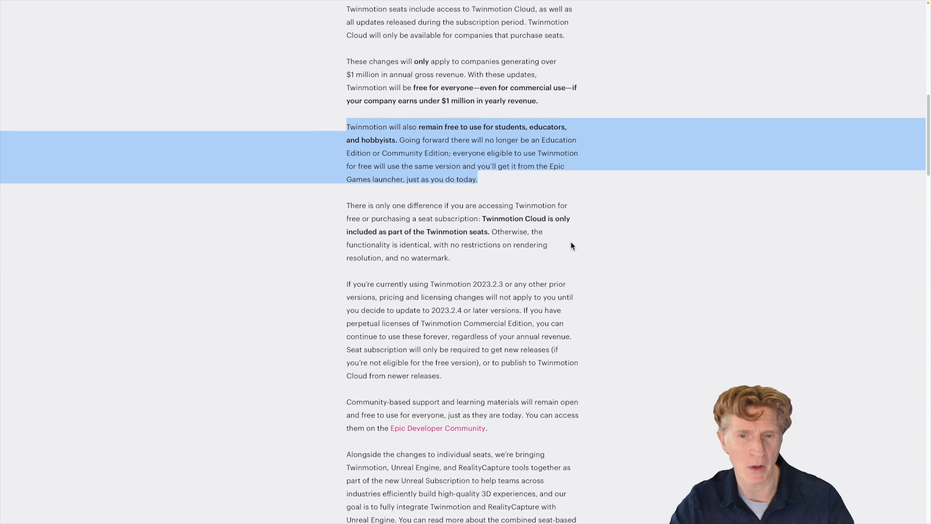
mouse_move(601, 242)
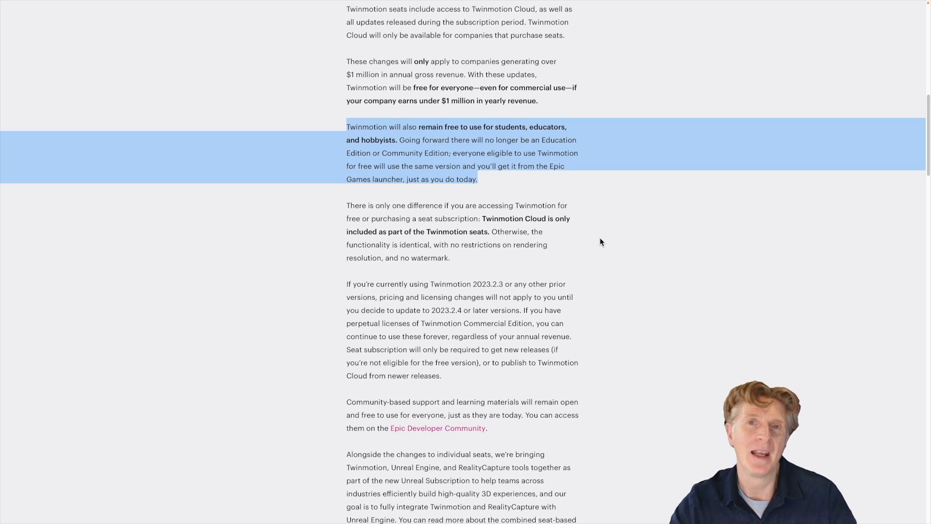
click(347, 205)
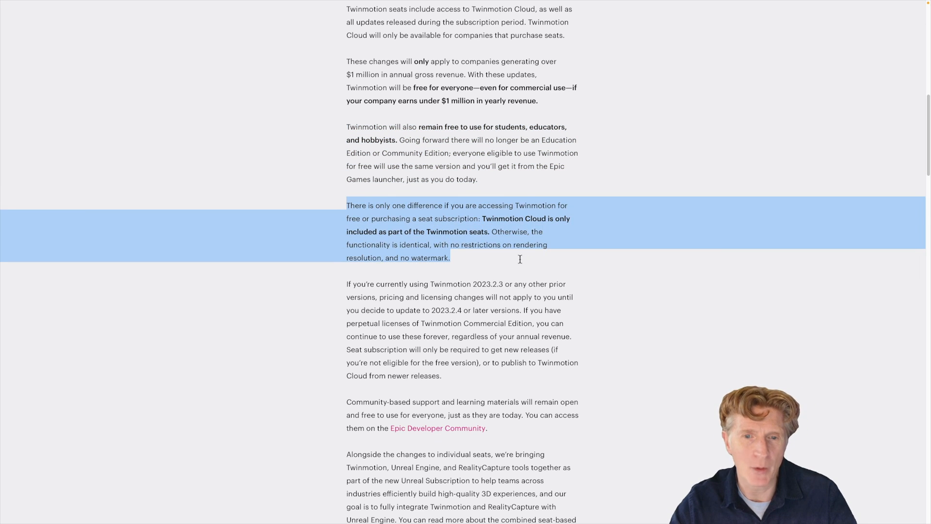
mouse_move(554, 227)
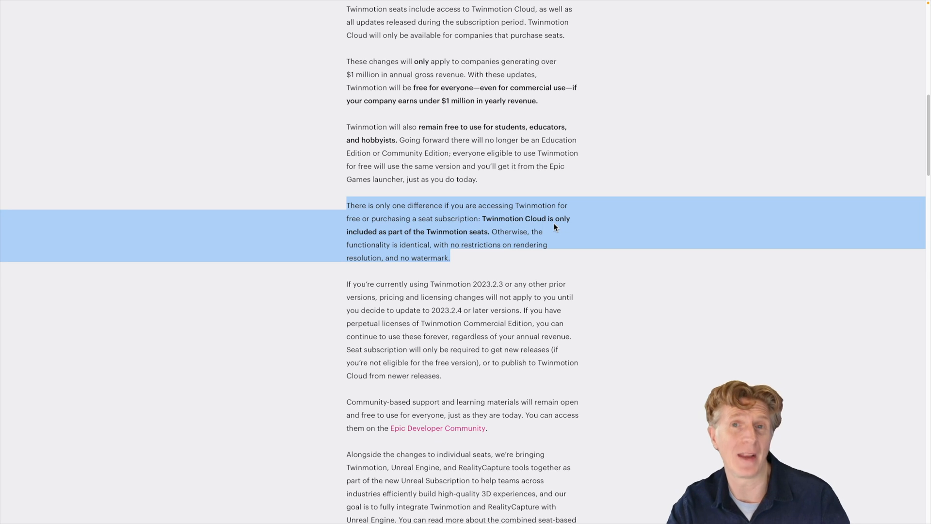
mouse_move(544, 240)
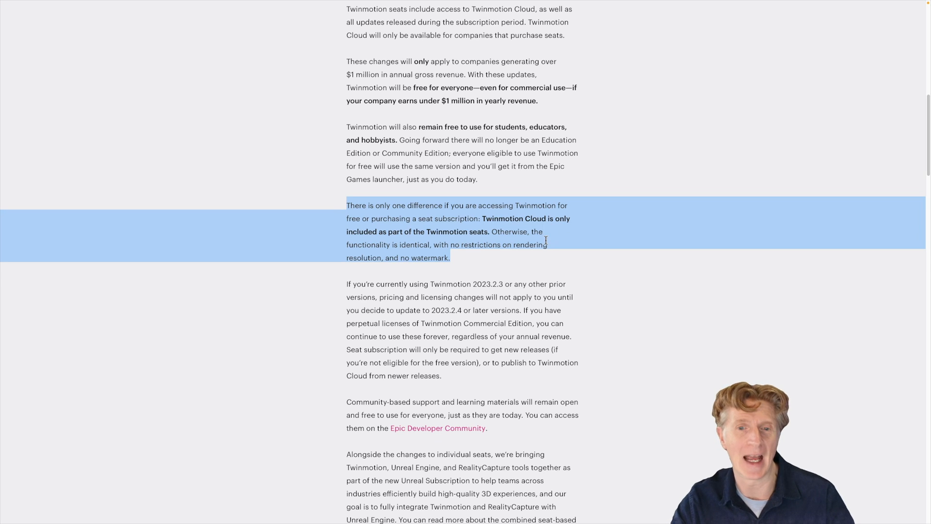
scroll(down, 3)
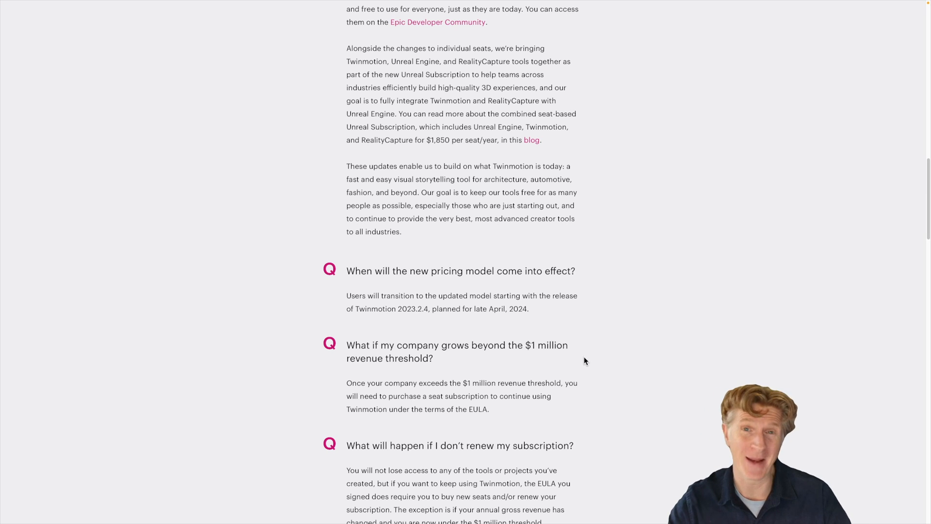
scroll(down, 3)
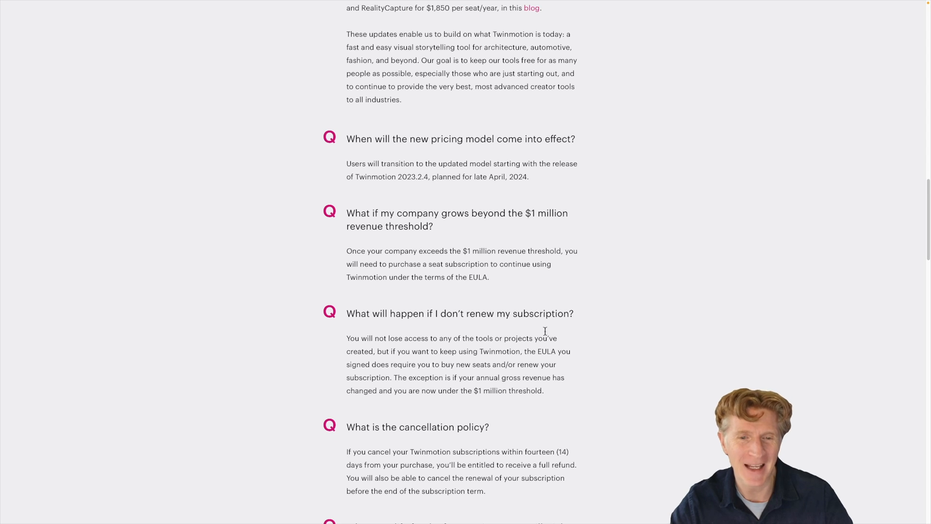
scroll(down, 3)
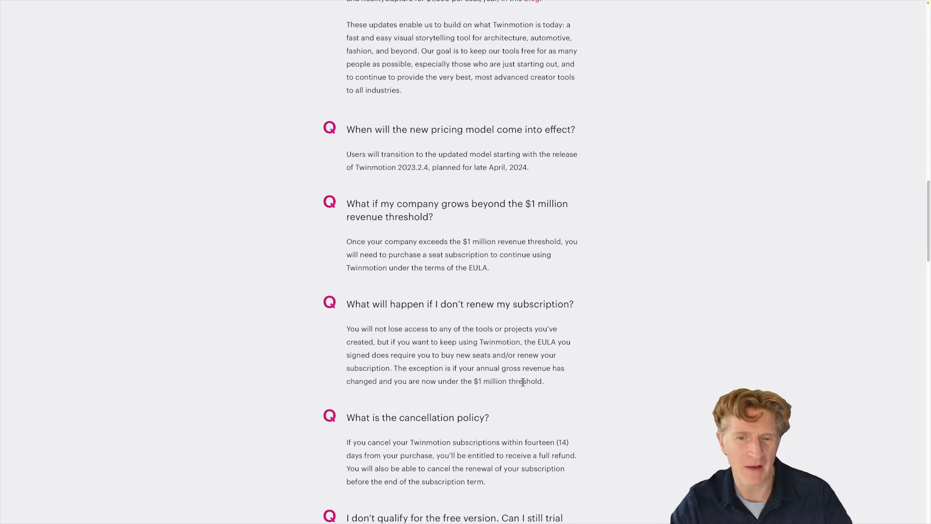
Step: Continue through the cancellation and free-trial answers to the perpetual license question
scroll(down, 3)
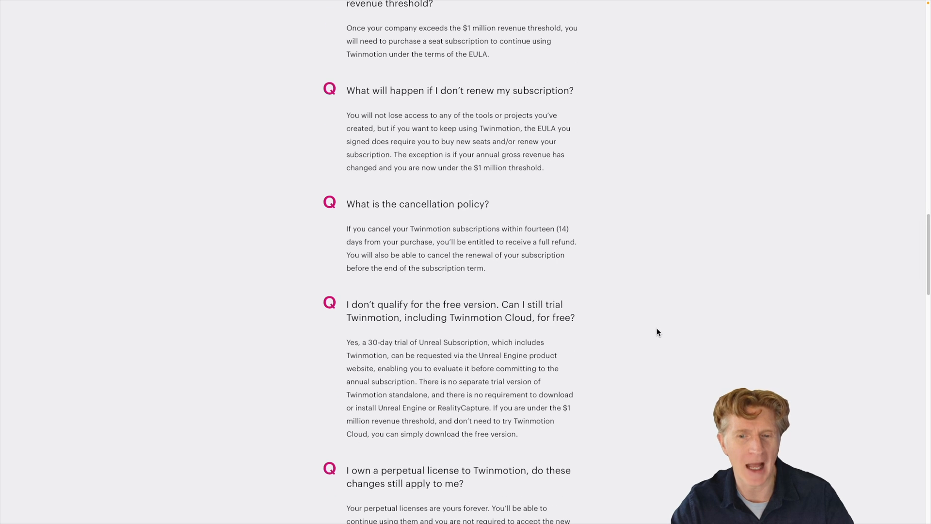
mouse_move(467, 405)
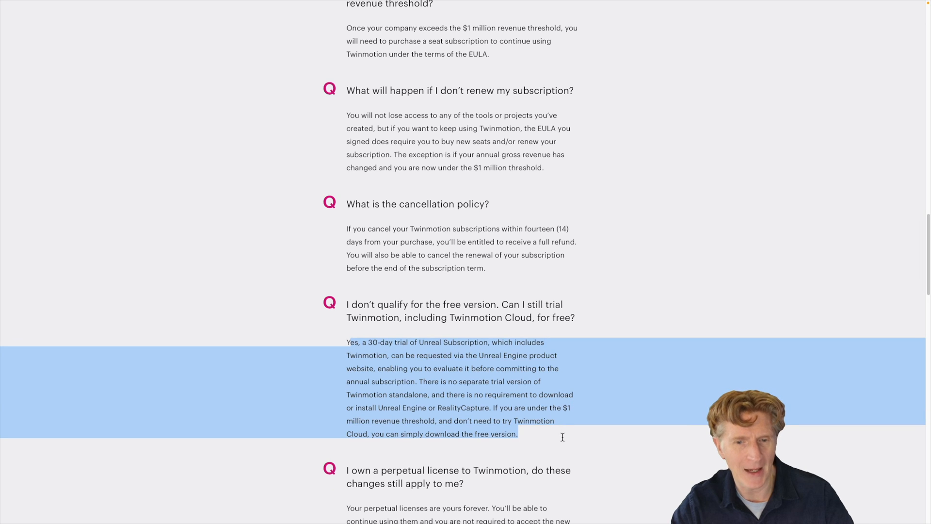
click(529, 435)
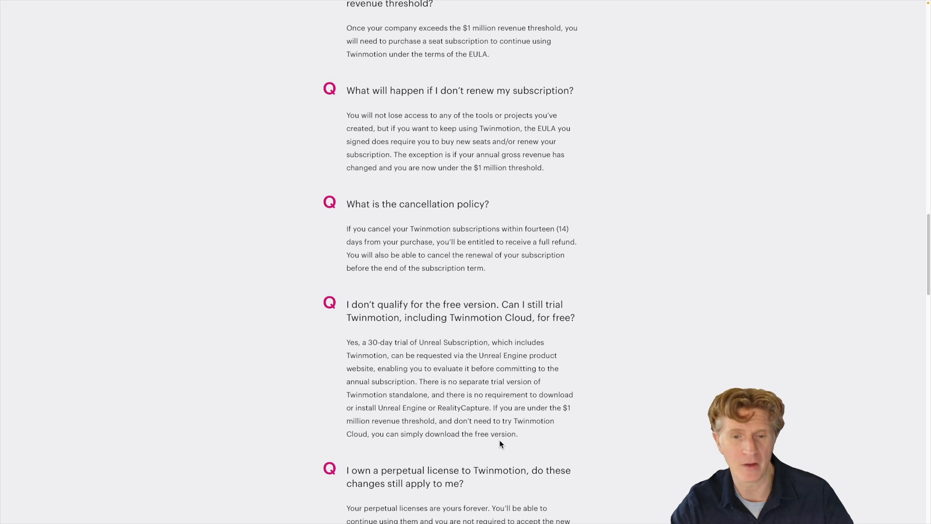
mouse_move(482, 343)
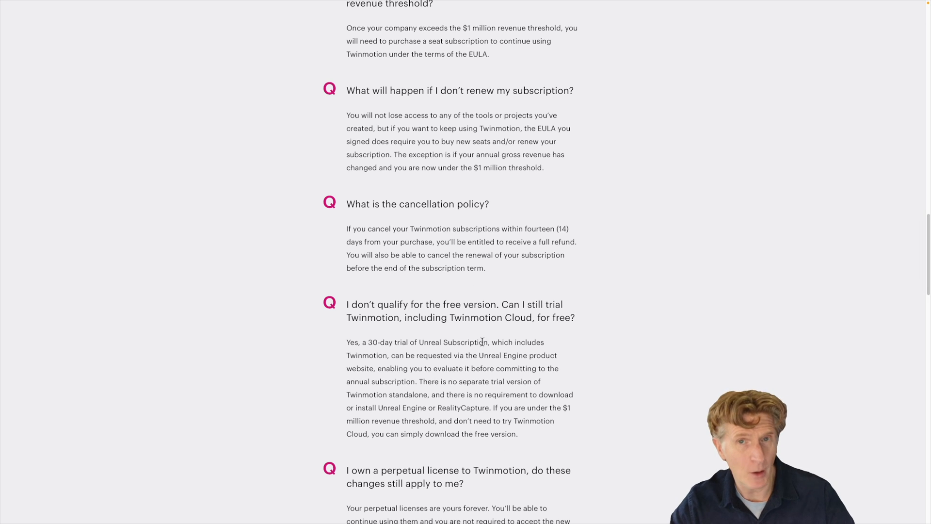
scroll(down, 3)
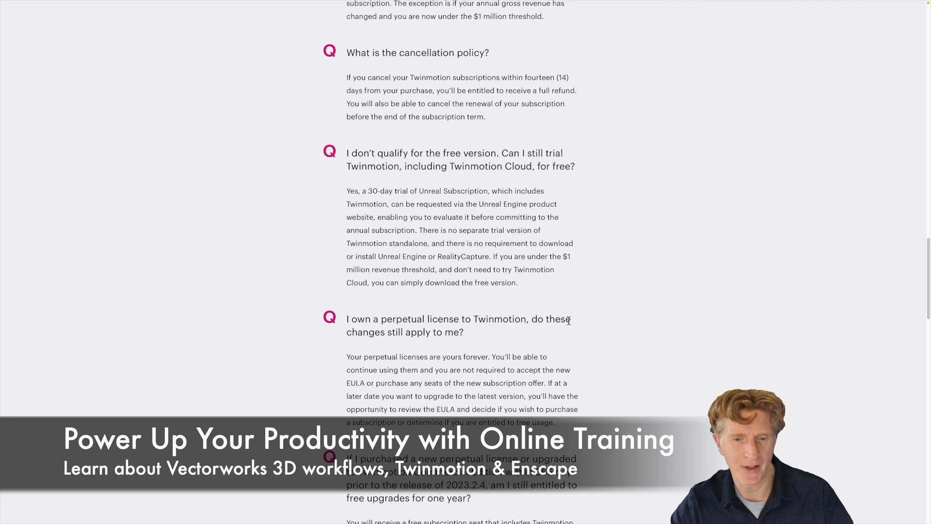
scroll(down, 3)
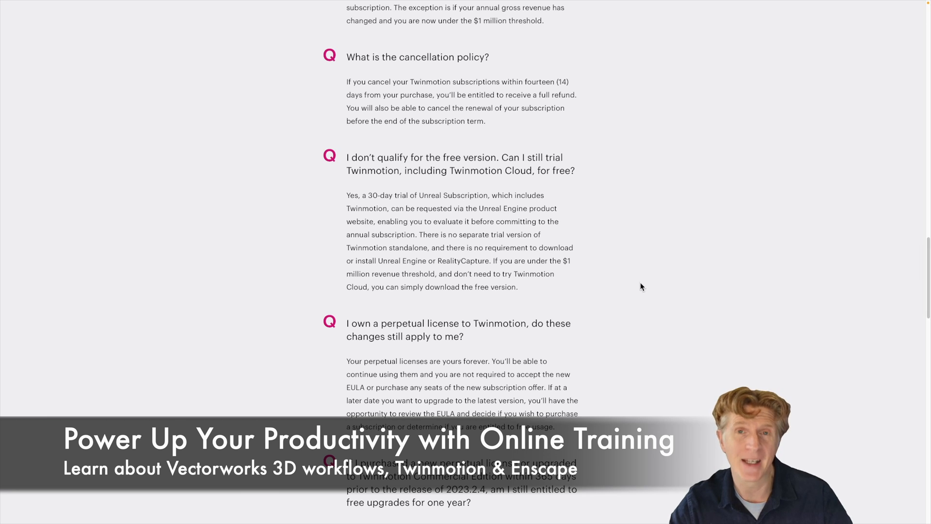
mouse_move(650, 295)
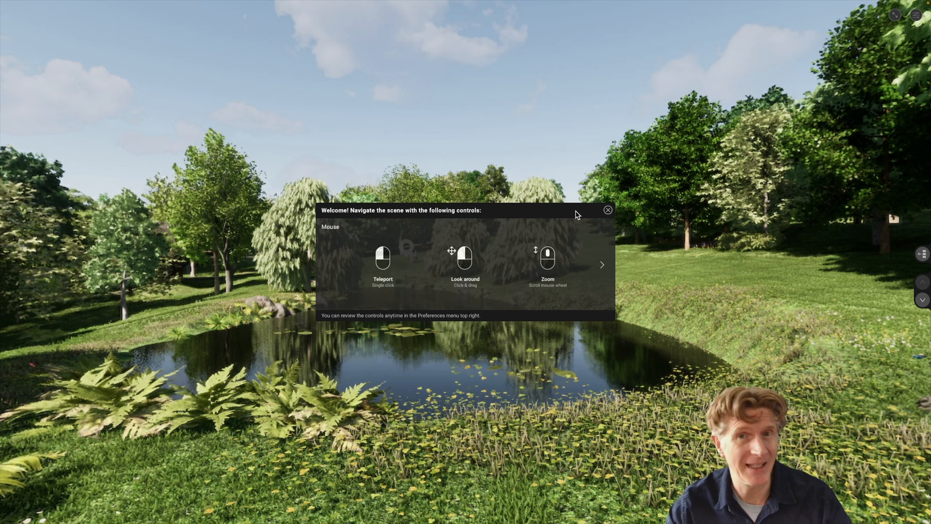
mouse_move(364, 118)
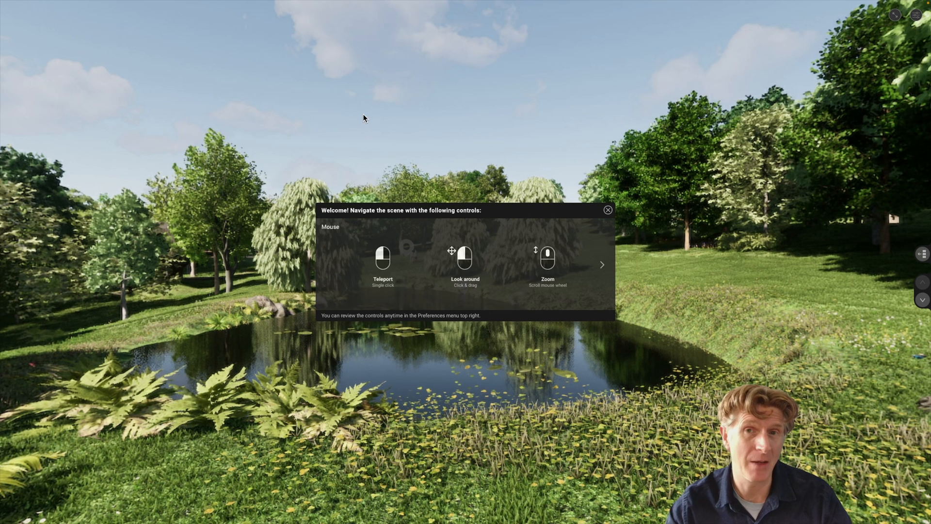
mouse_move(406, 393)
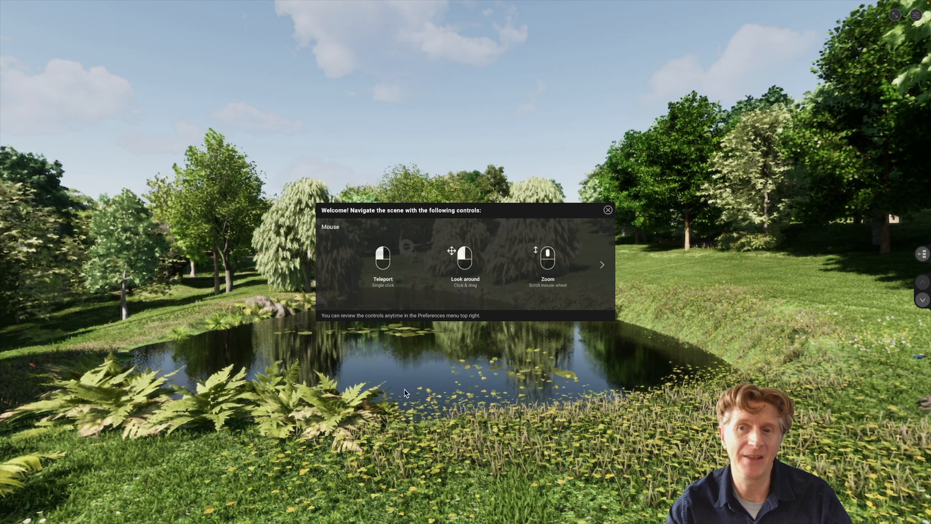
mouse_move(437, 118)
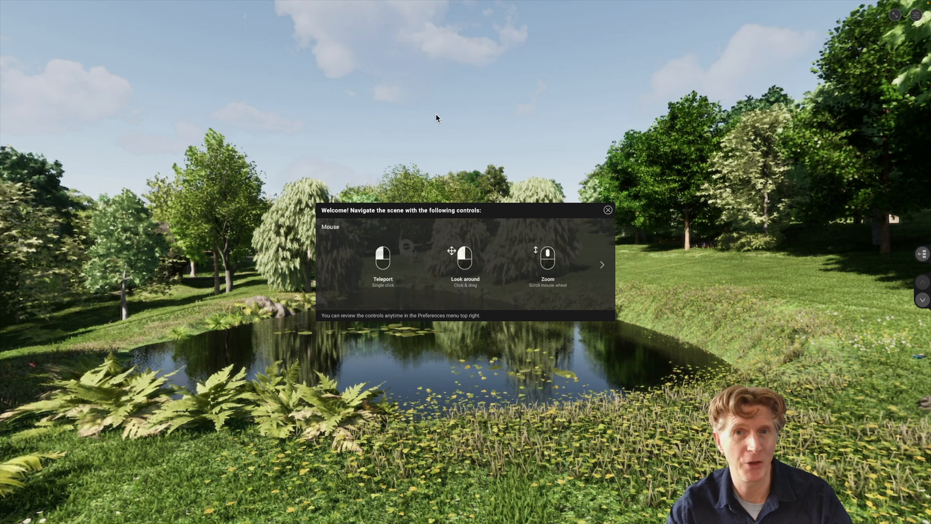
mouse_move(442, 257)
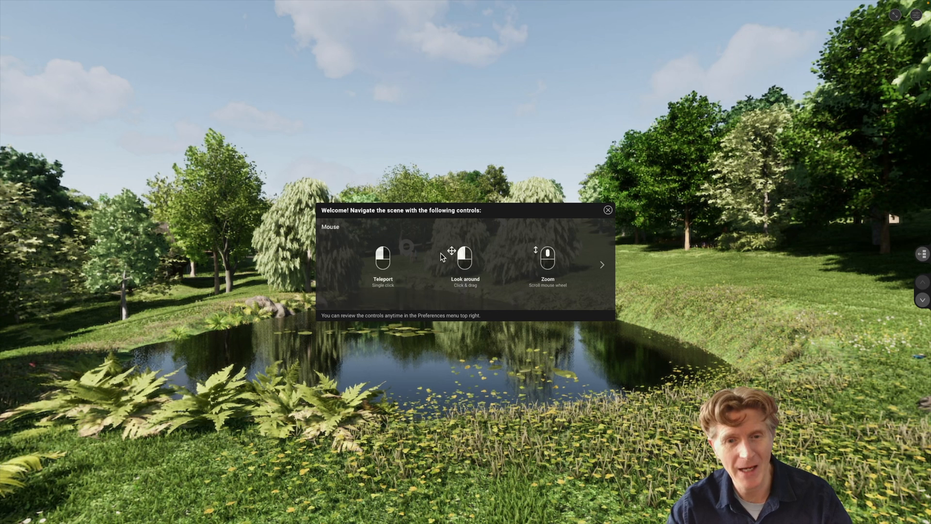
mouse_move(380, 258)
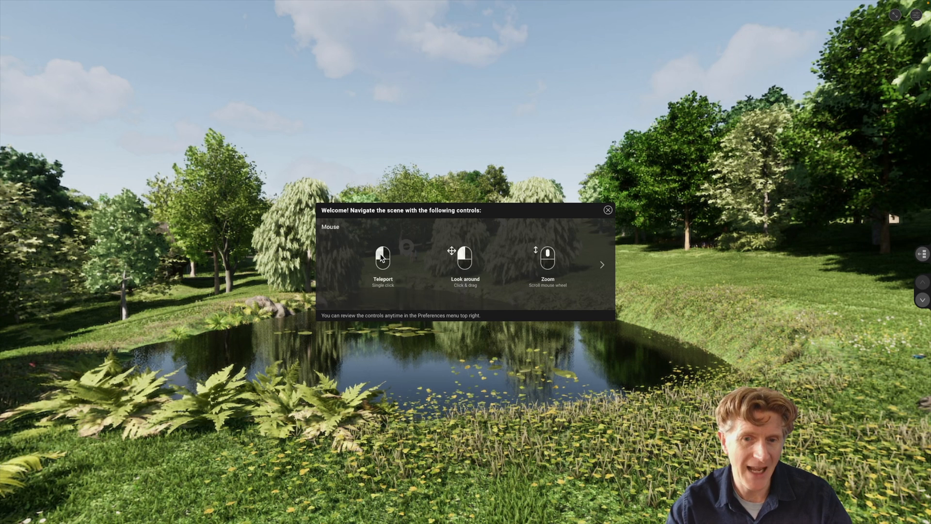
mouse_move(555, 263)
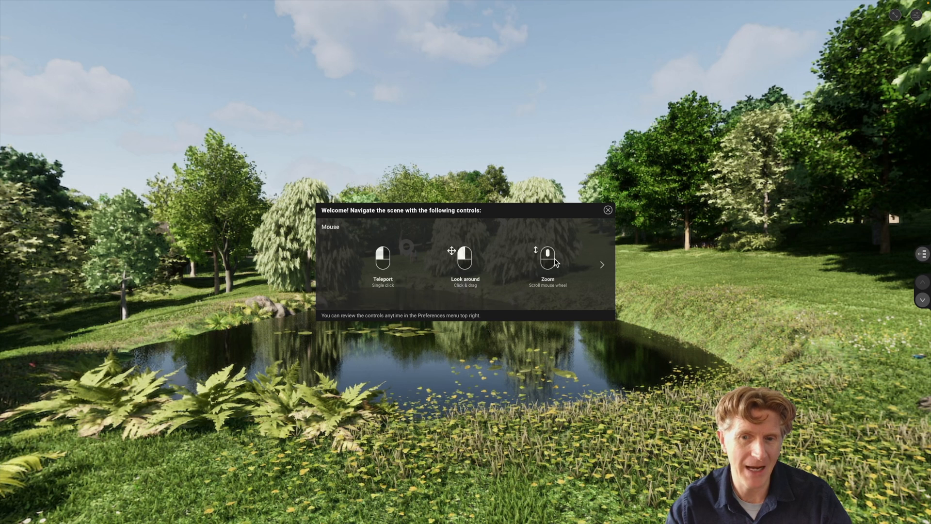
mouse_move(602, 268)
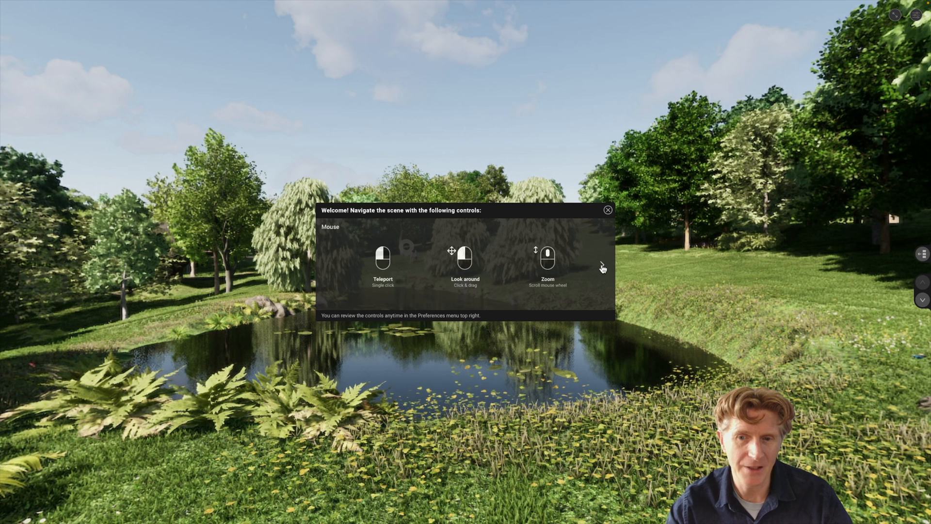
Step: Dismiss the Welcome navigation guide to enter the pond landscape panorama
click(603, 265)
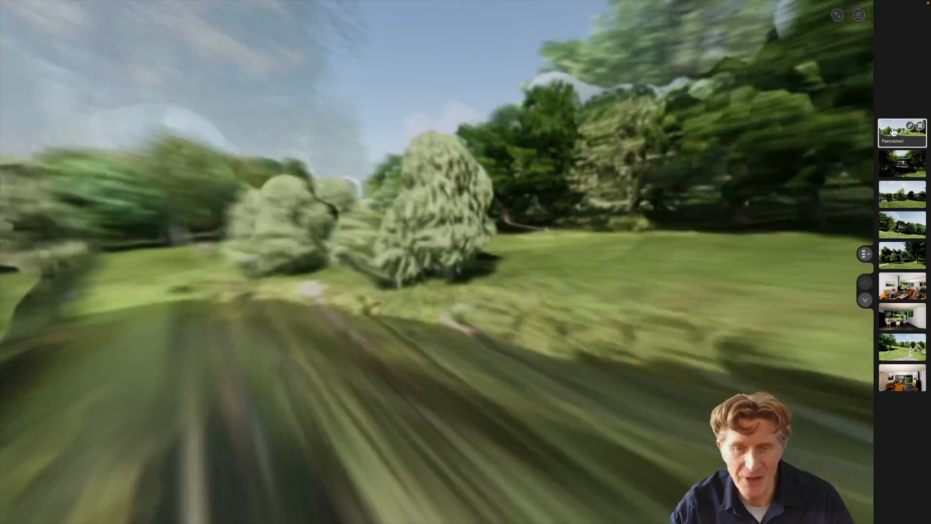
Step: Jump between several viewpoints of the forest panorama set via the right-hand thumbnail strip
click(901, 169)
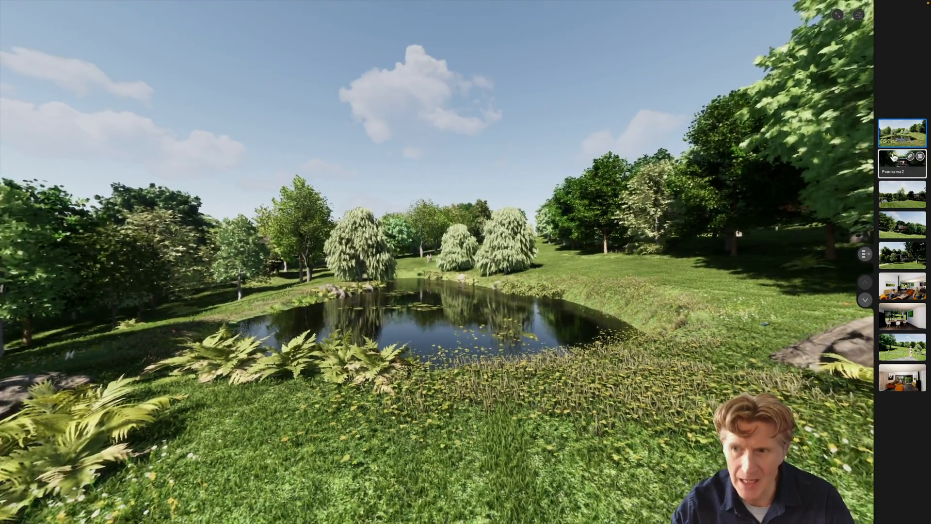
click(902, 163)
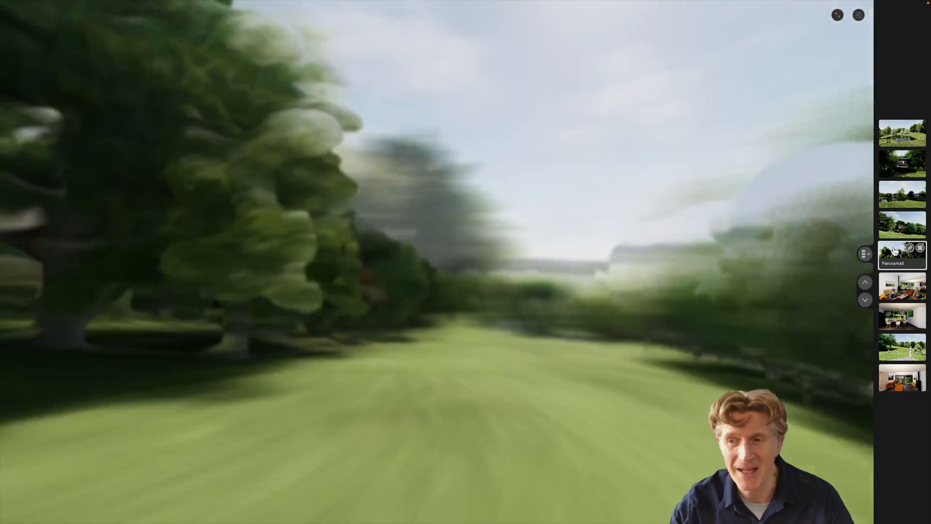
click(902, 347)
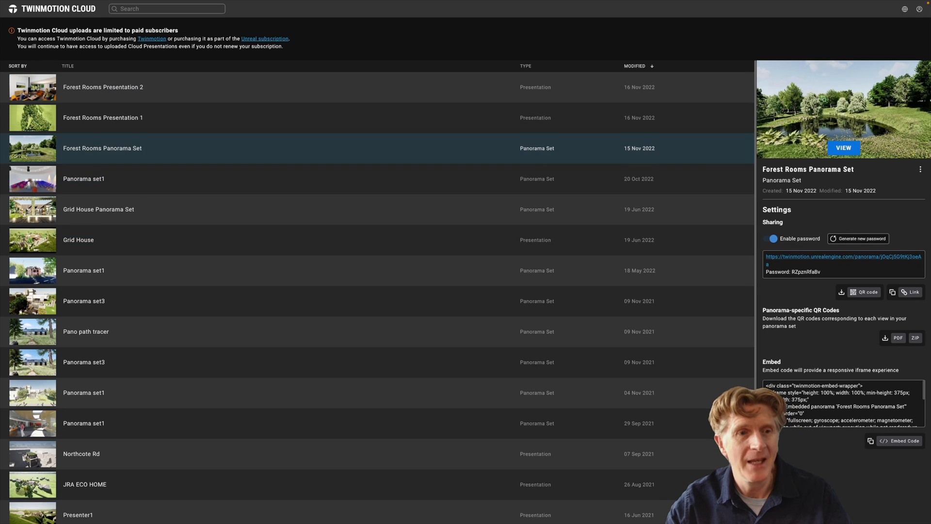
mouse_move(559, 159)
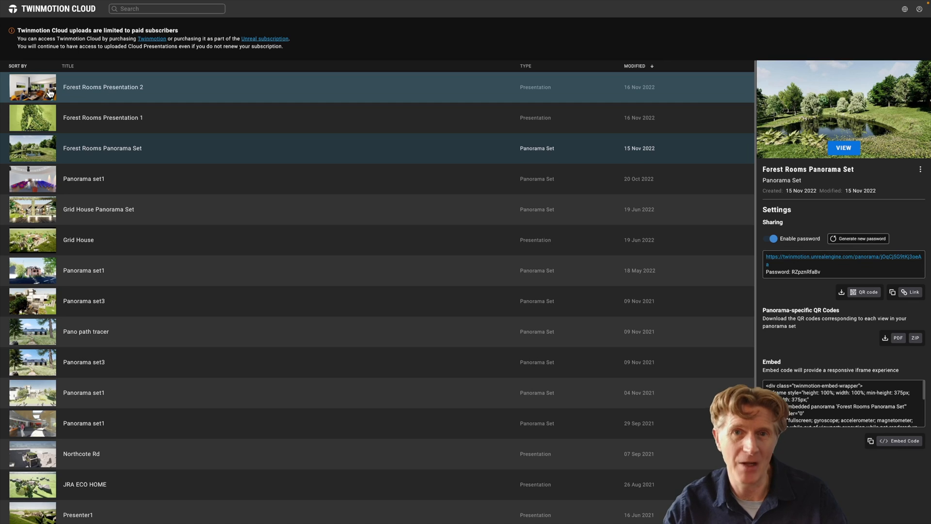
mouse_move(300, 51)
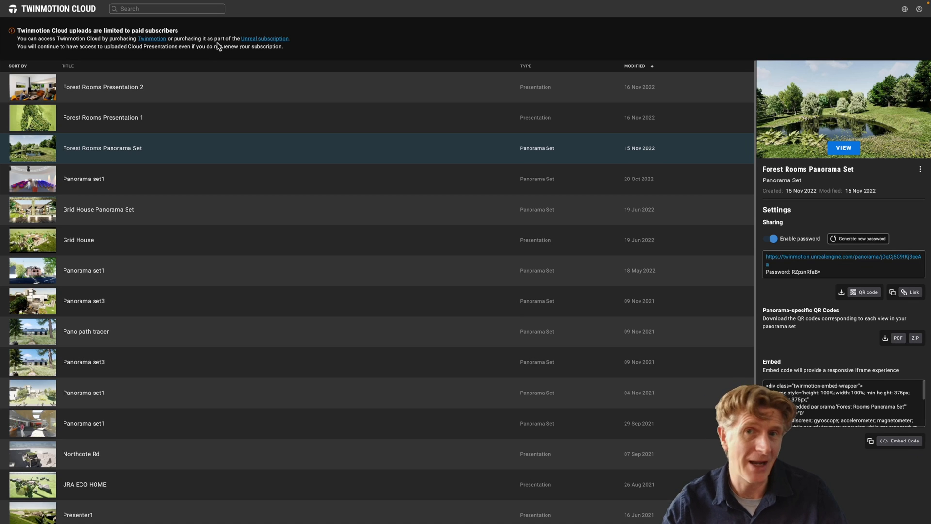
mouse_move(265, 39)
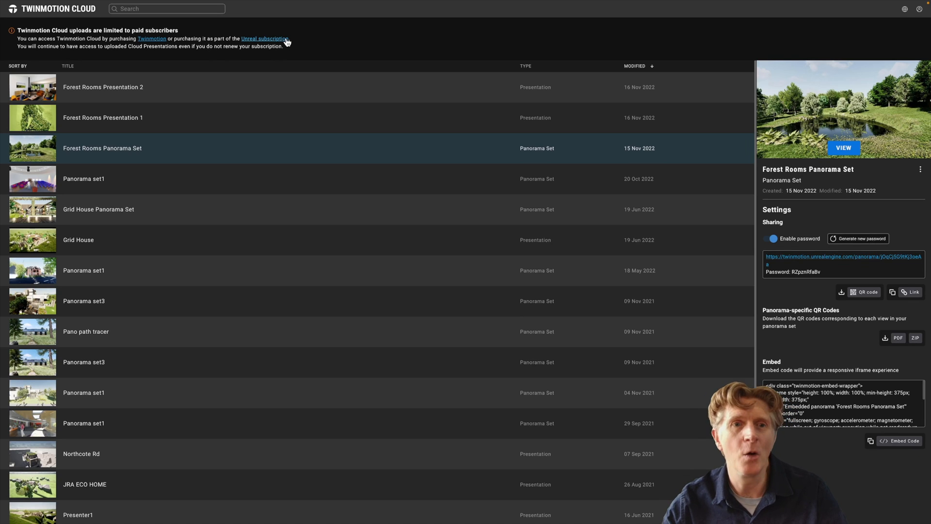
mouse_move(809, 302)
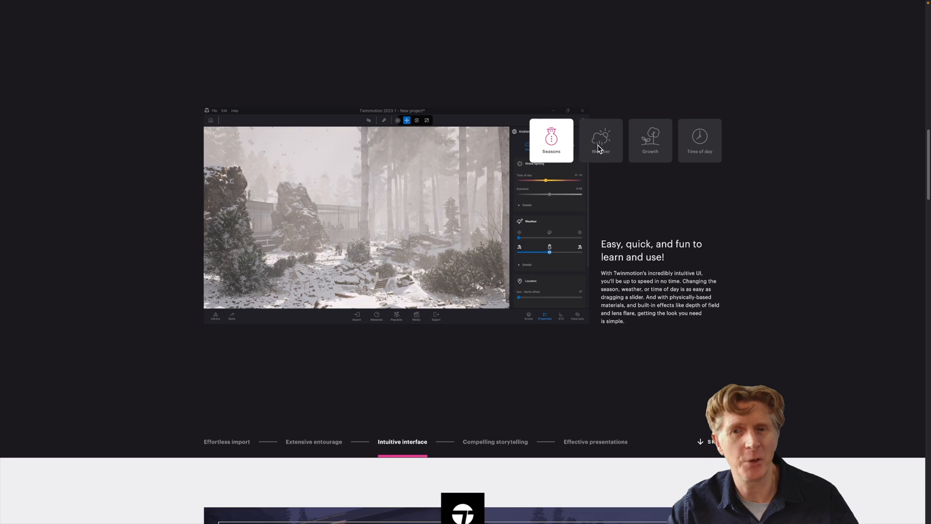
Step: Show the Weather and Growth examples in the Intuitive interface section
click(600, 141)
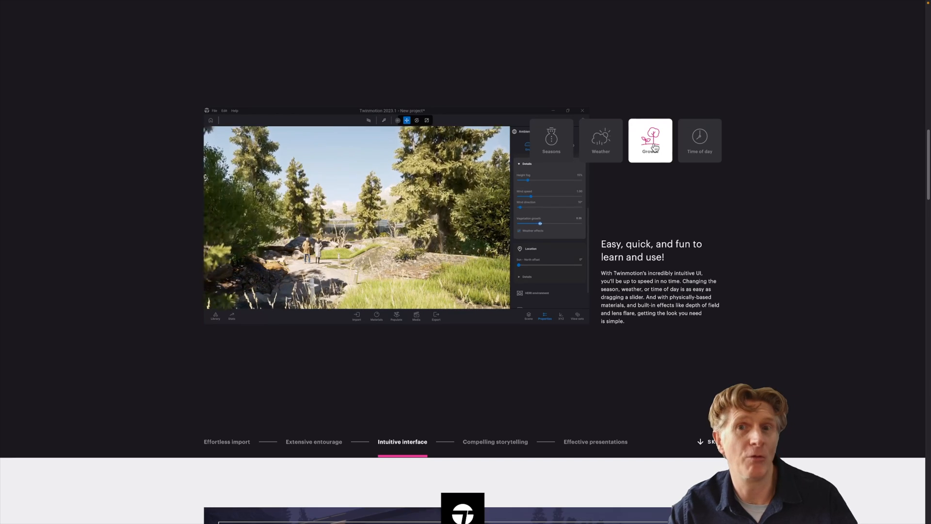
click(699, 139)
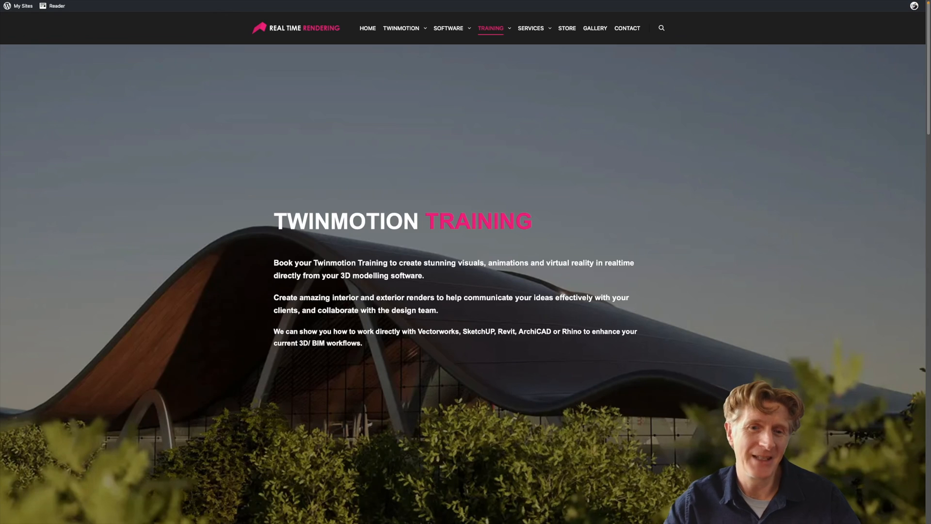
Step: Scroll the training page through Training Pricing and Course Content
scroll(down, 3)
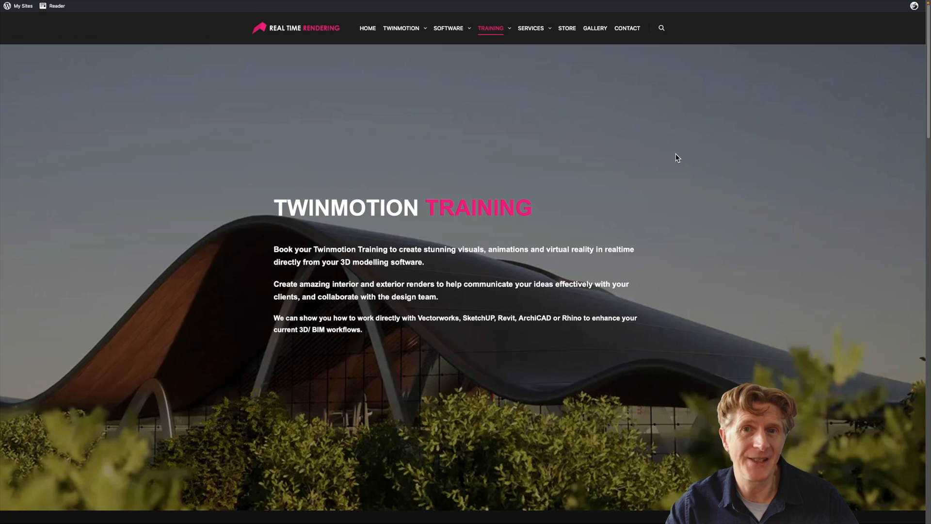
scroll(down, 3)
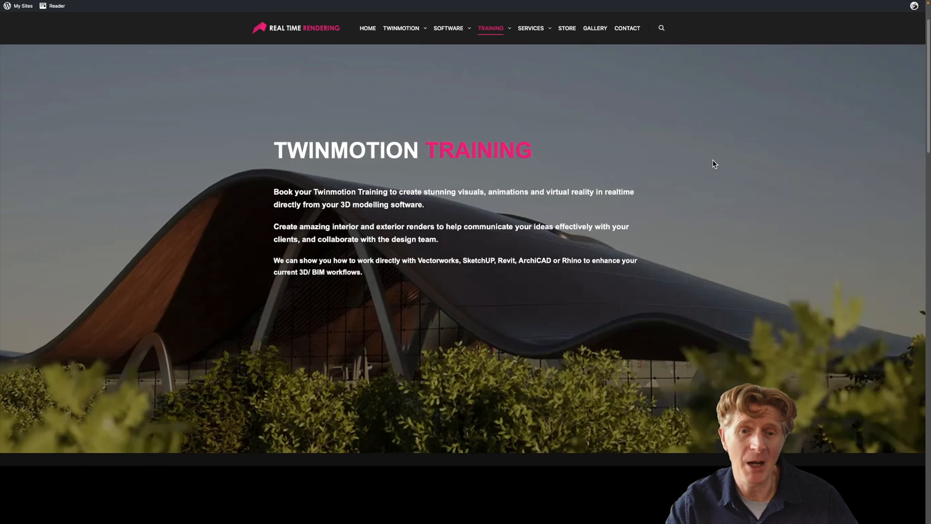
scroll(down, 3)
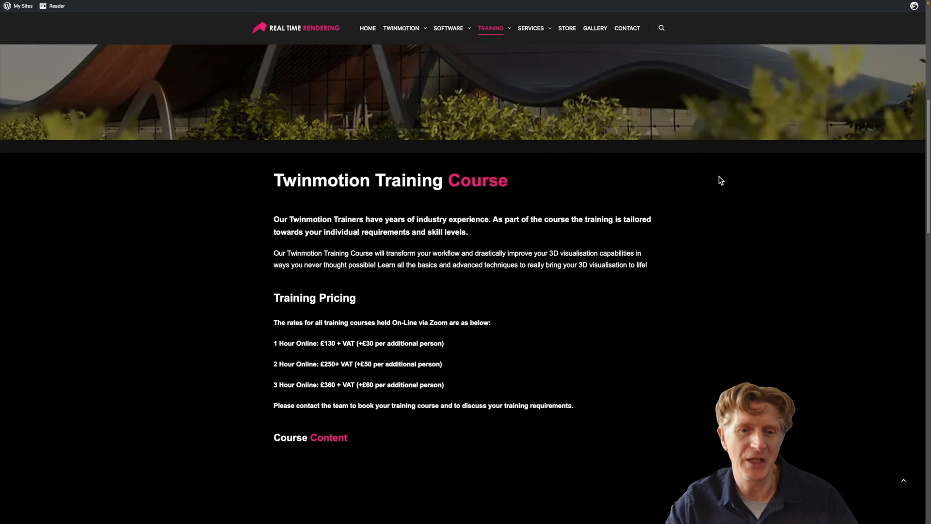
scroll(down, 3)
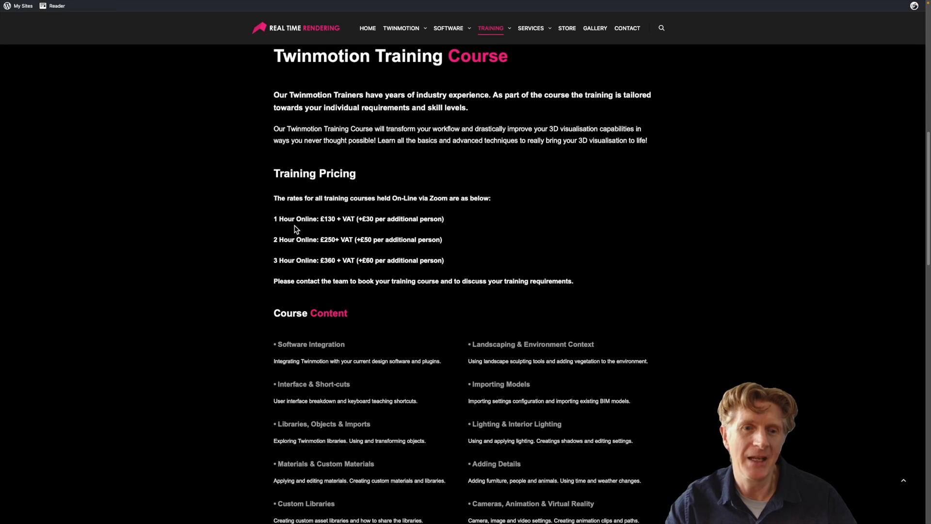
scroll(down, 3)
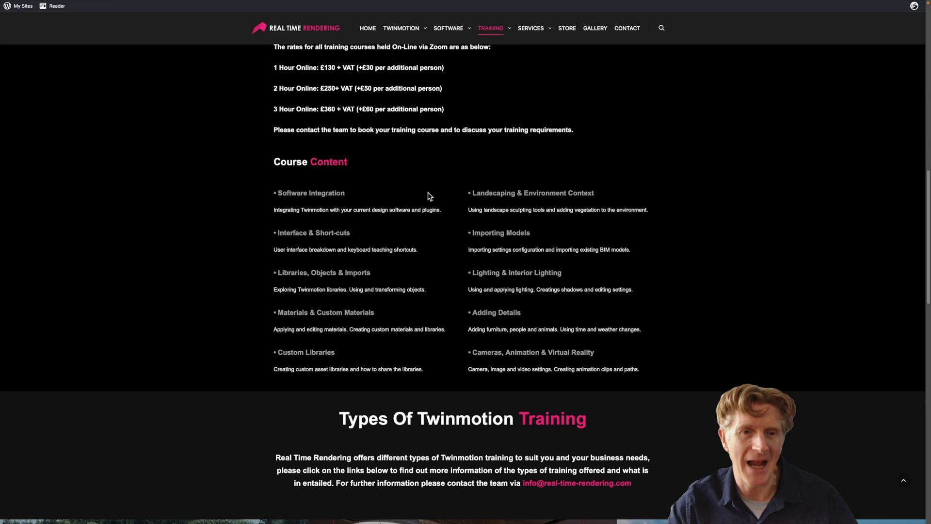
mouse_move(675, 185)
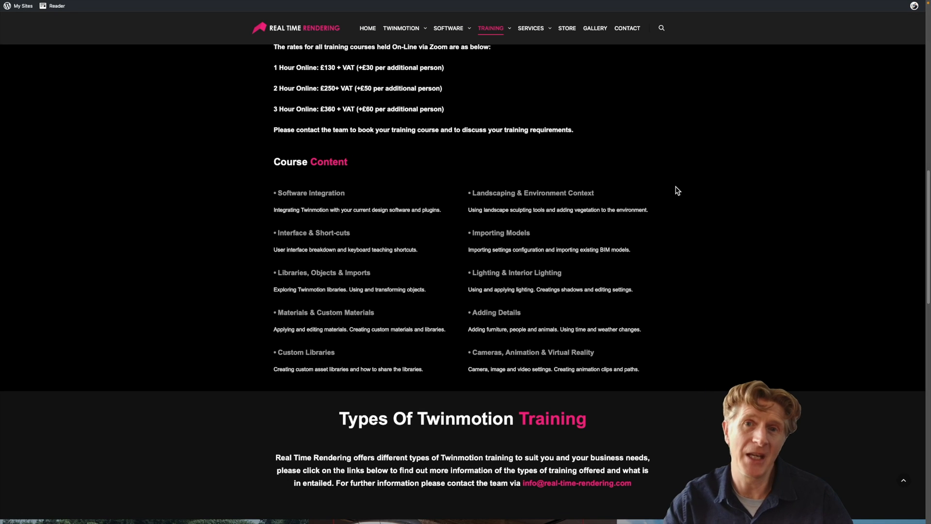
Step: Continue past Types of Training and training videos down to Client Testimonials
scroll(down, 3)
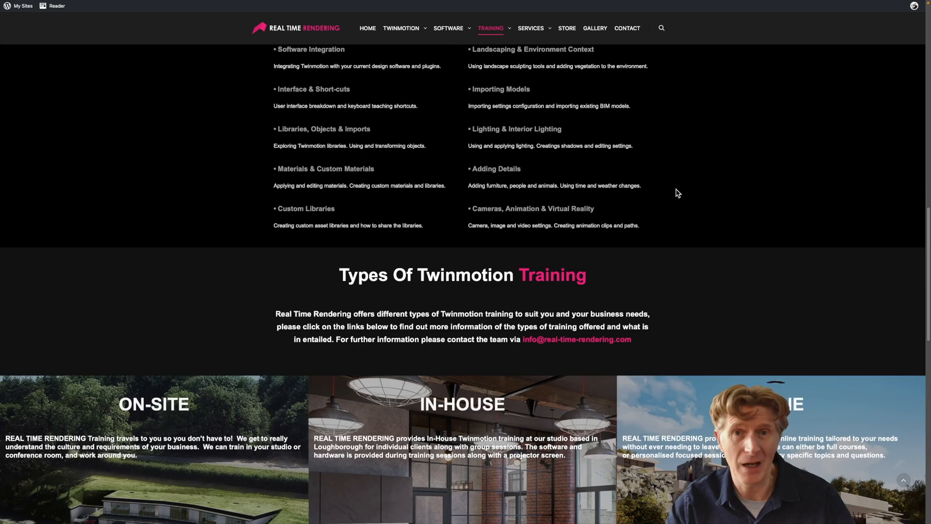
scroll(down, 3)
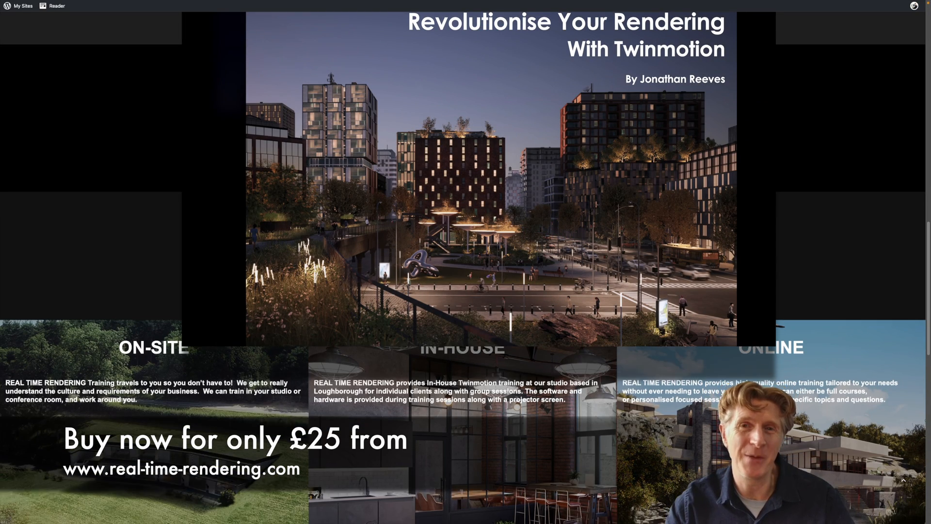
scroll(down, 3)
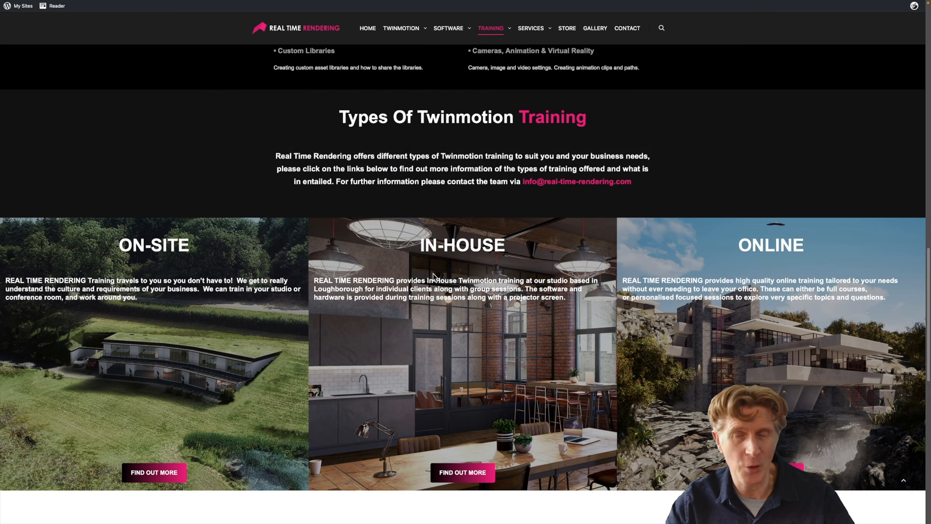
mouse_move(779, 279)
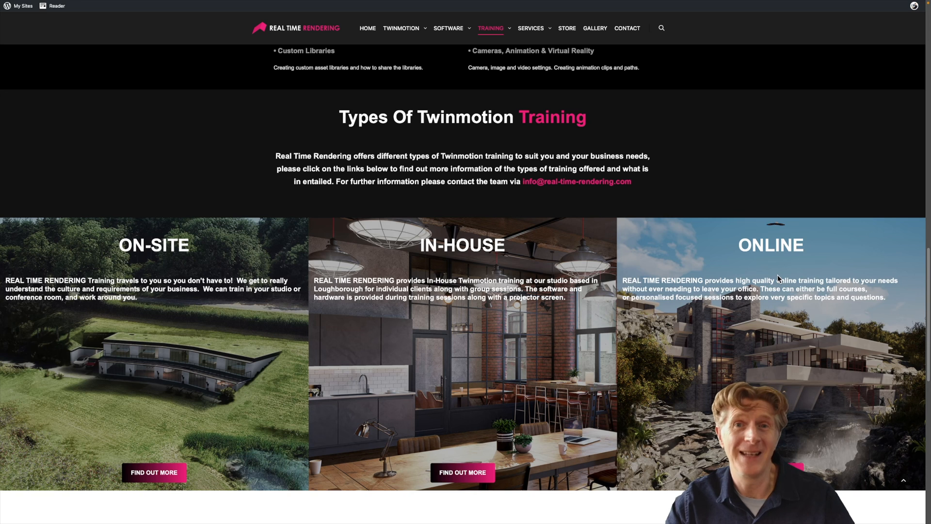
scroll(down, 3)
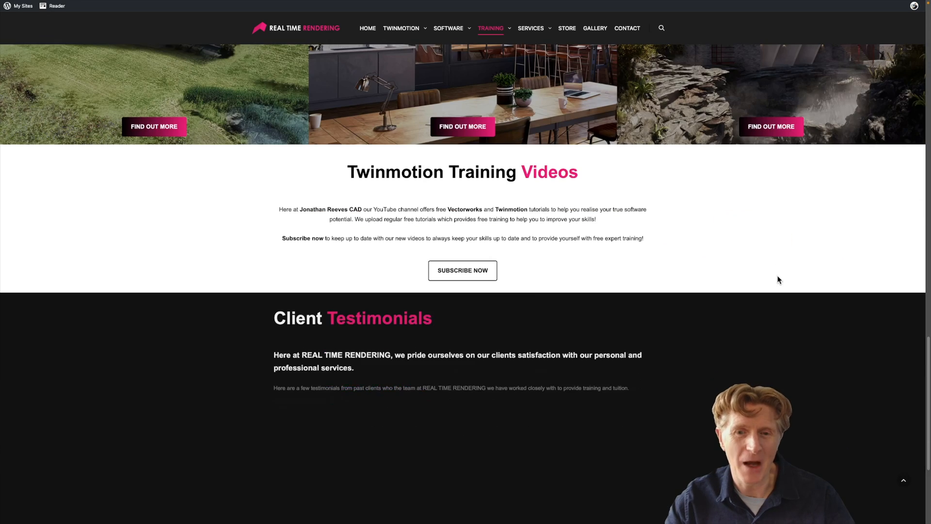
scroll(down, 3)
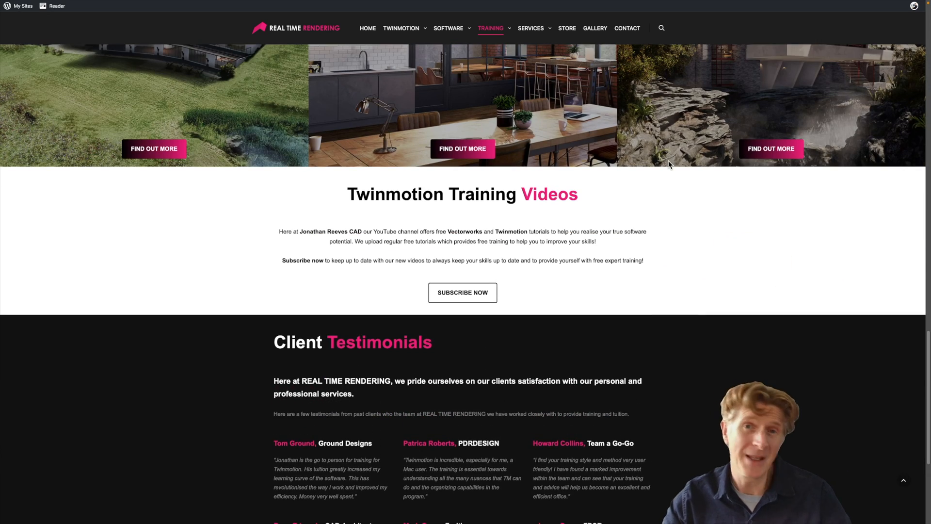
mouse_move(538, 200)
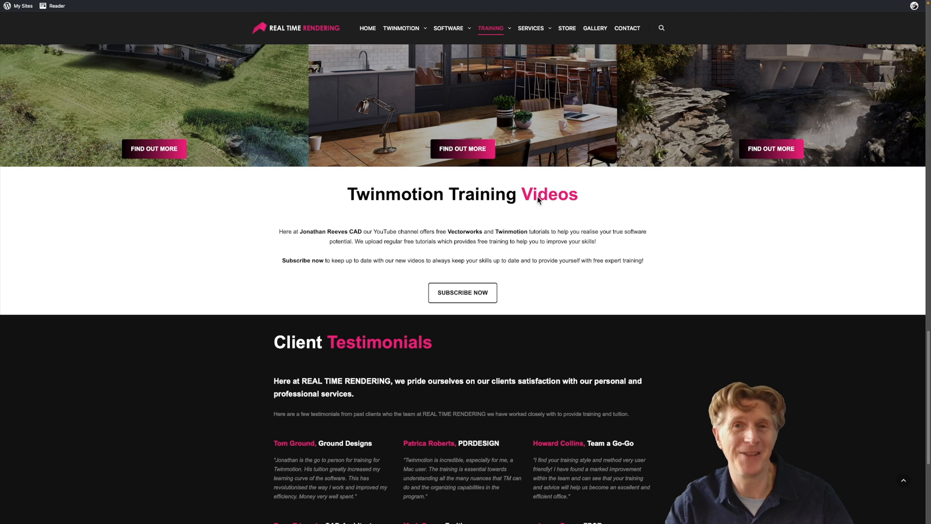